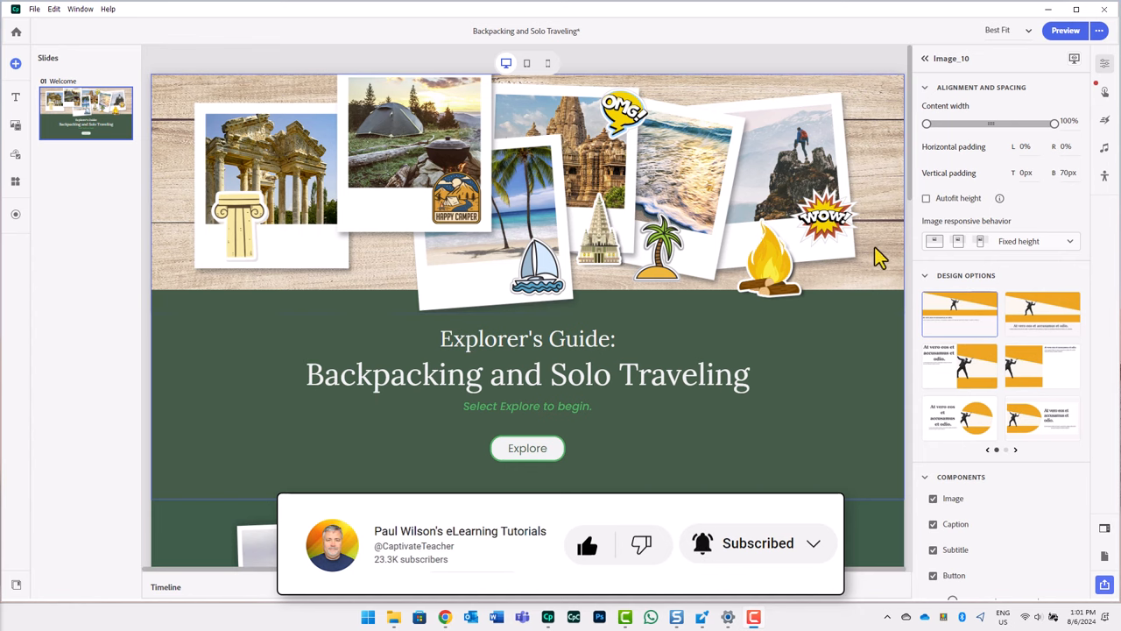
Scroll through the course page reviewing the content blocks down to What's New?
scroll("down", 3)
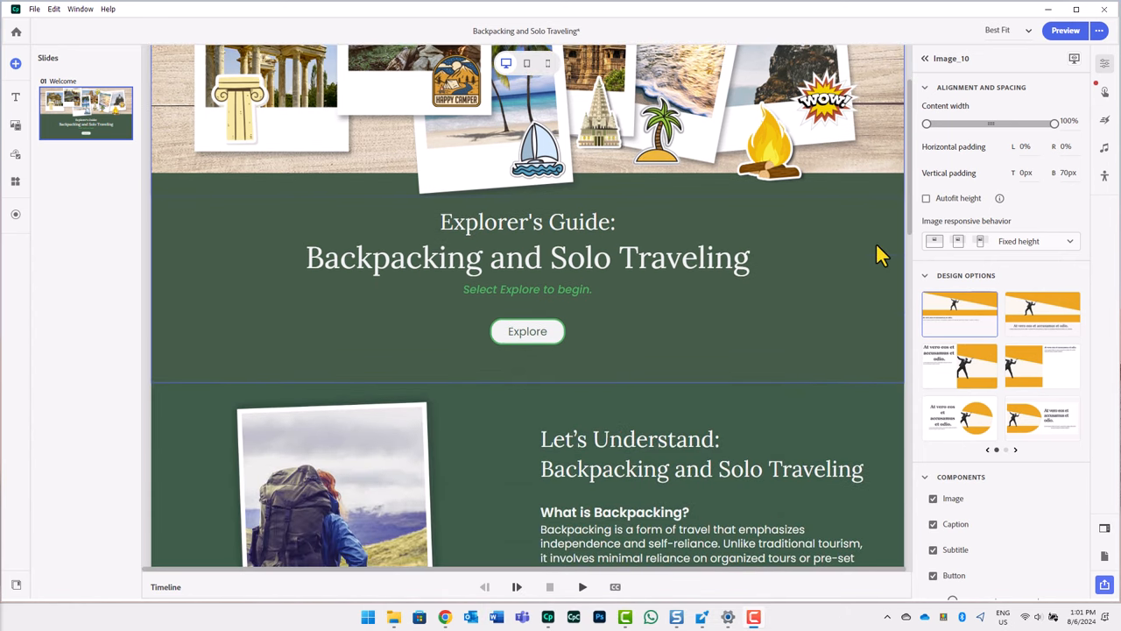
scroll("down", 3)
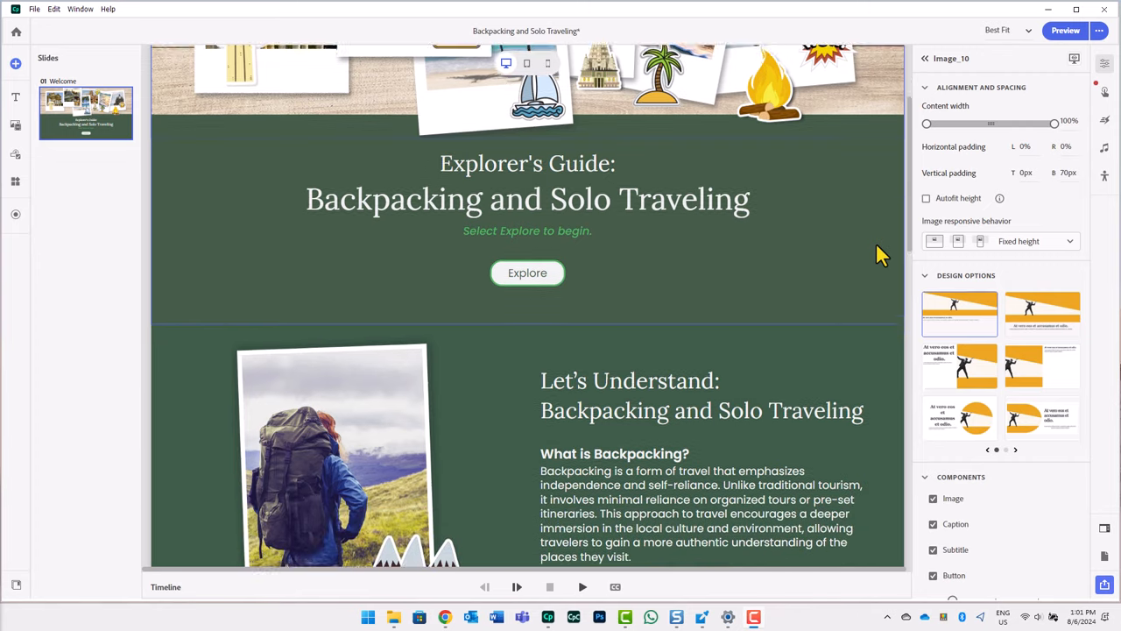
scroll("down", 3)
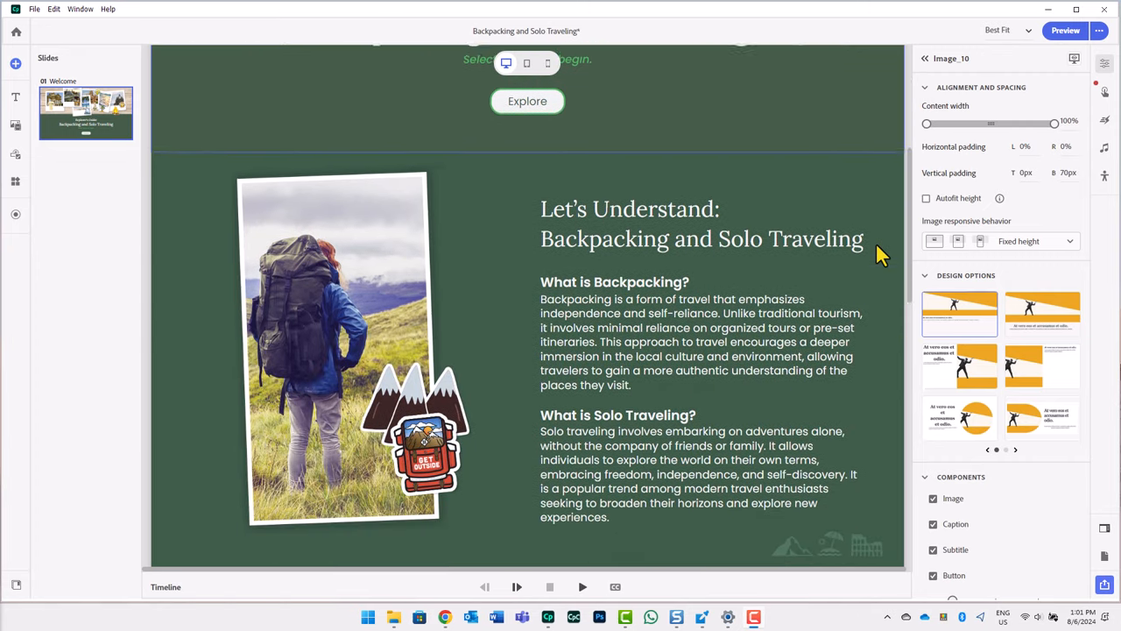
scroll("down", 3)
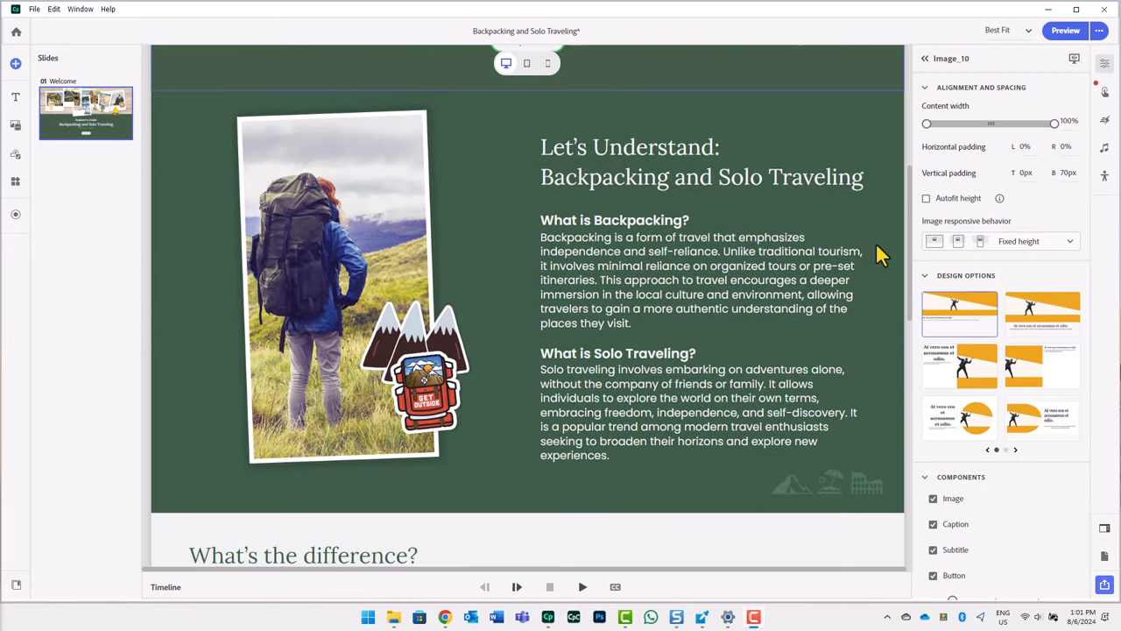
scroll("down", 3)
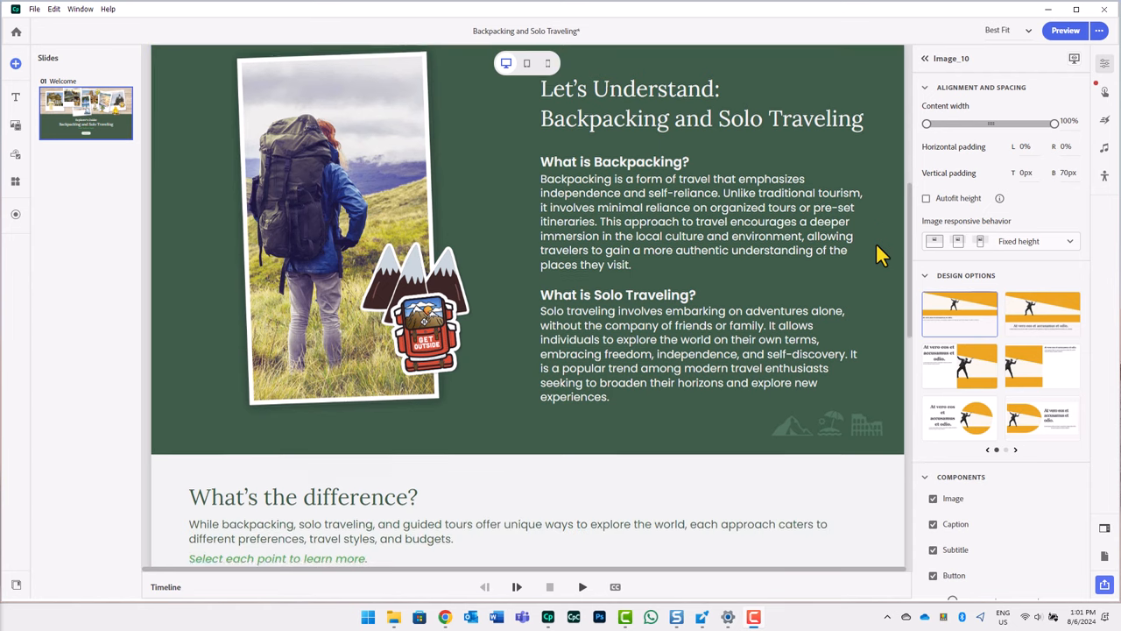
scroll("down", 3)
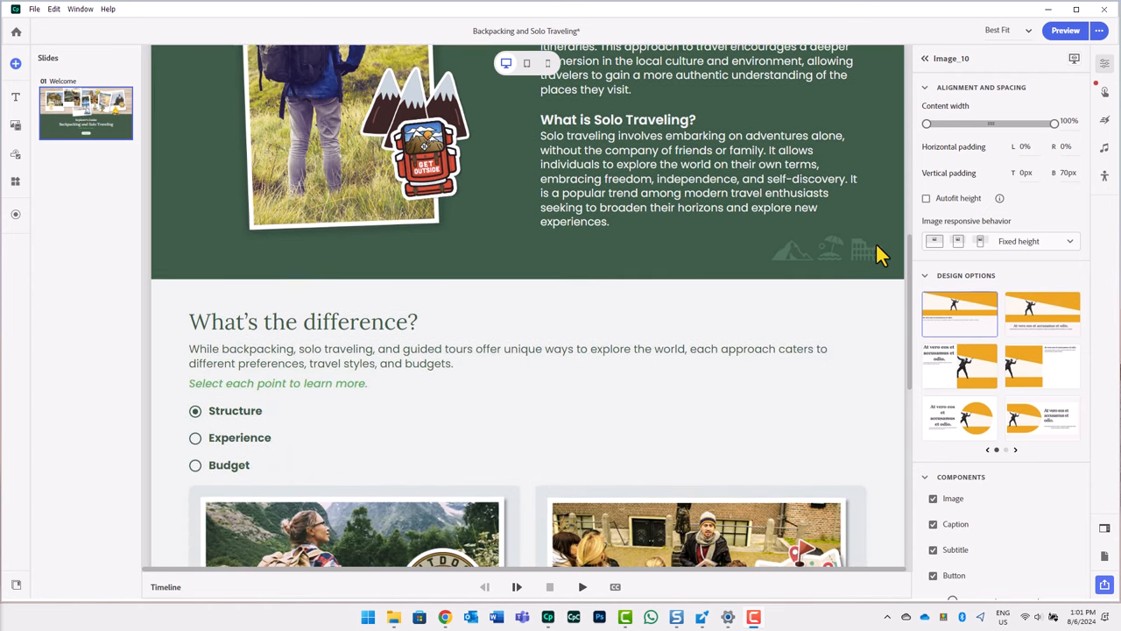
scroll("down", 3)
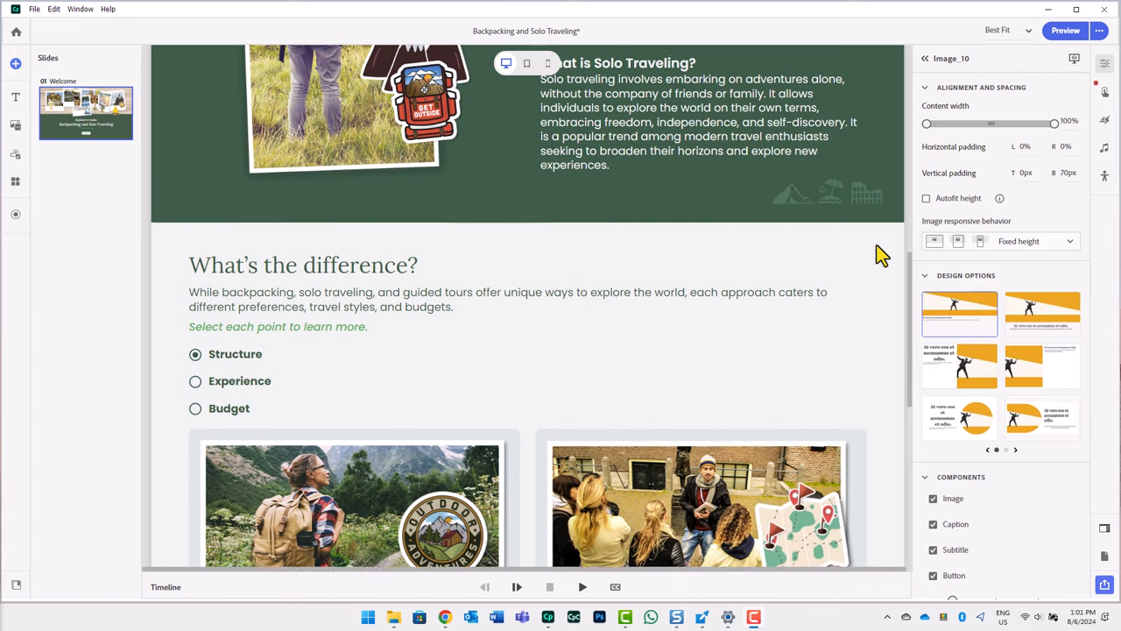
scroll("down", 3)
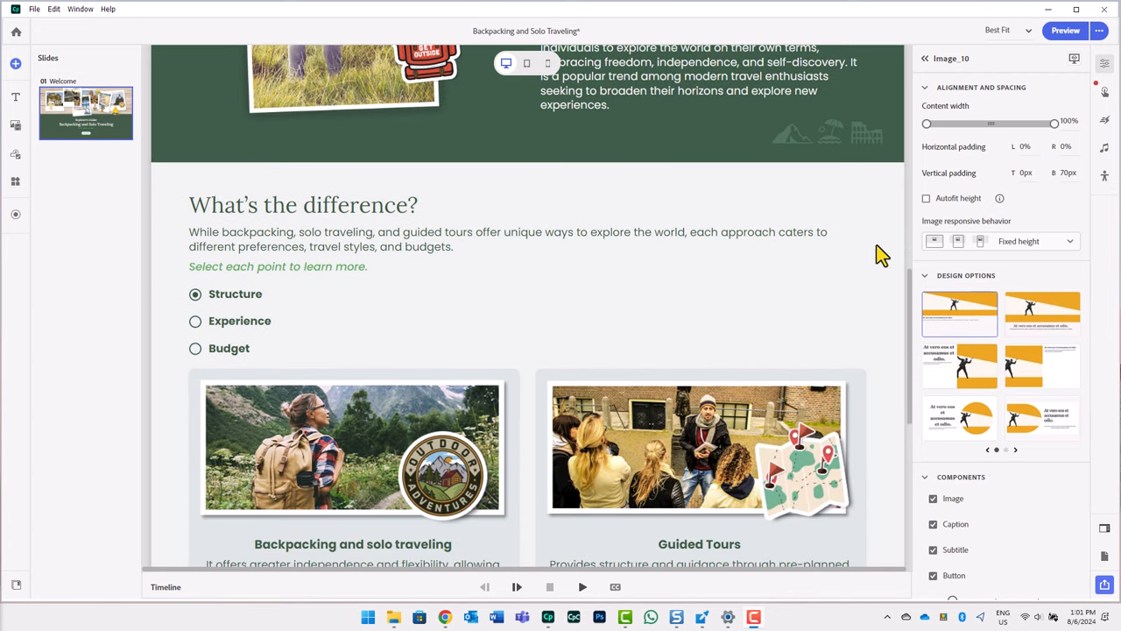
scroll("down", 3)
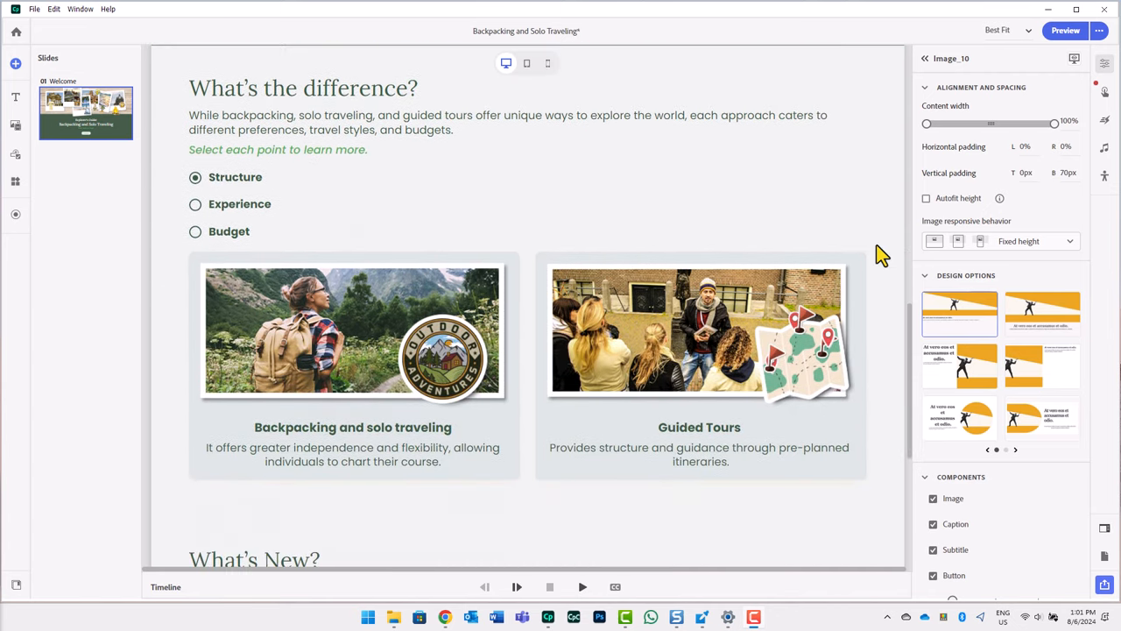
scroll("down", 3)
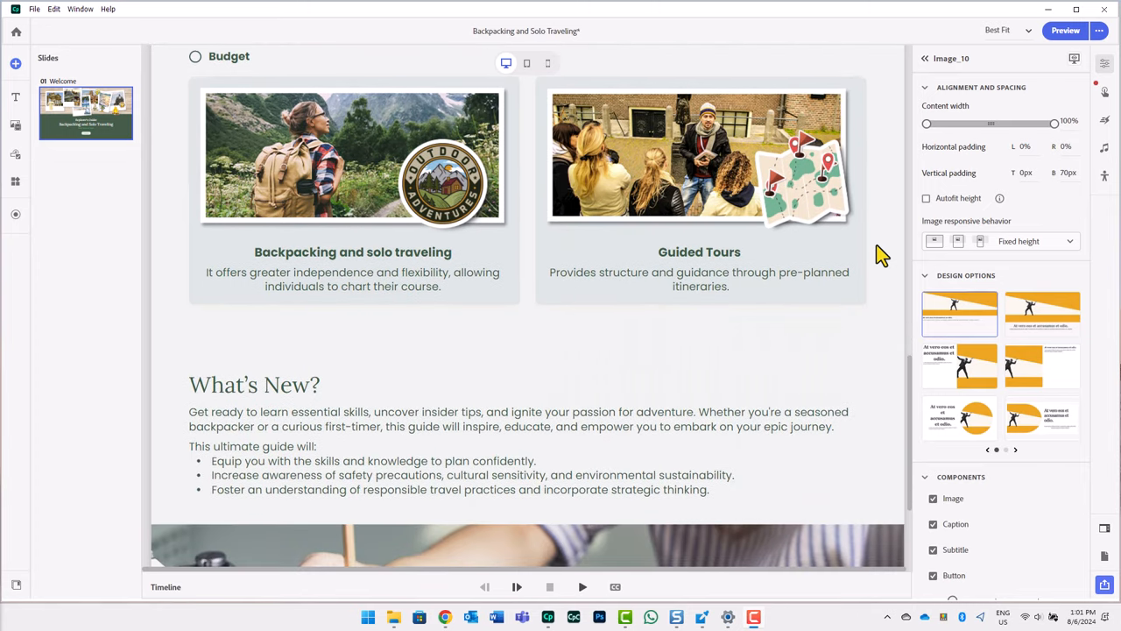
scroll("down", 3)
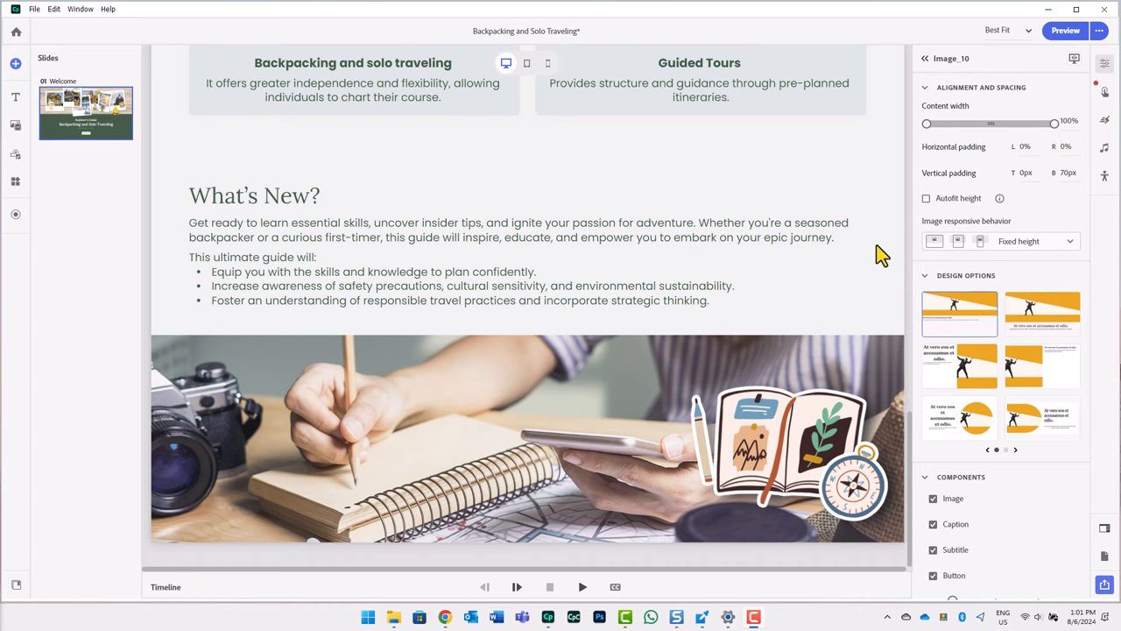
mouse_move(547, 63)
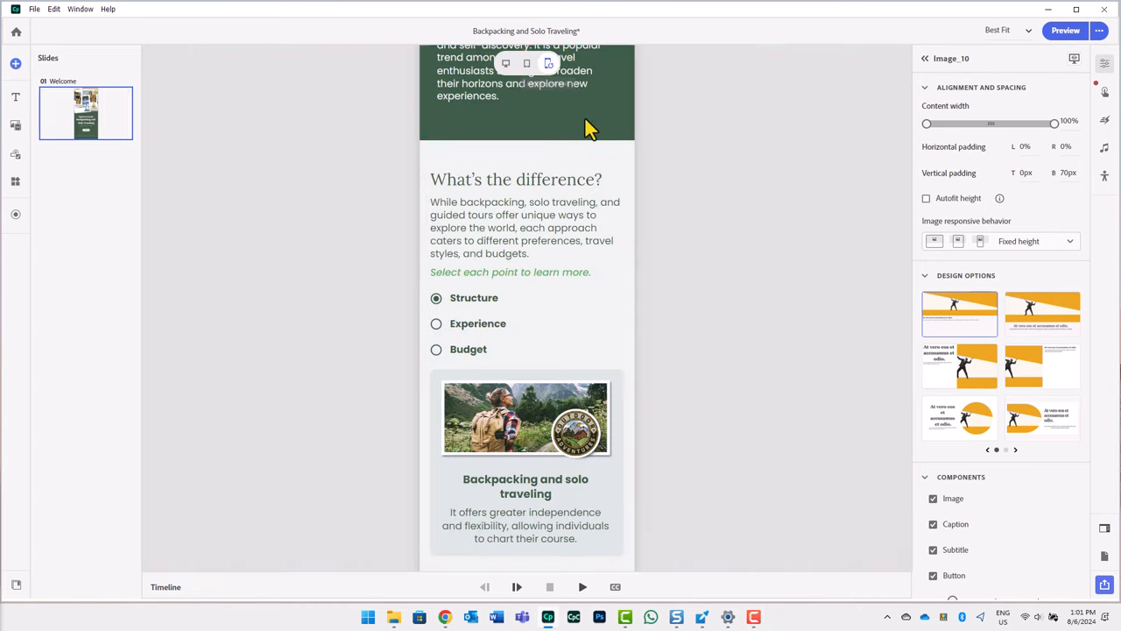
scroll("up", 3)
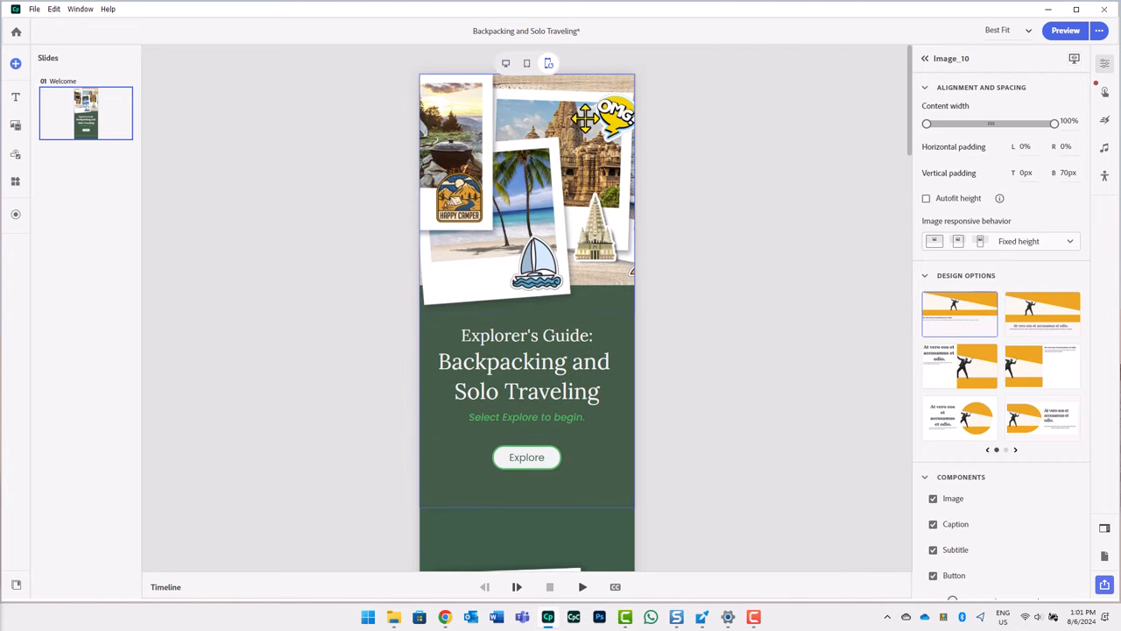
scroll("down", 3)
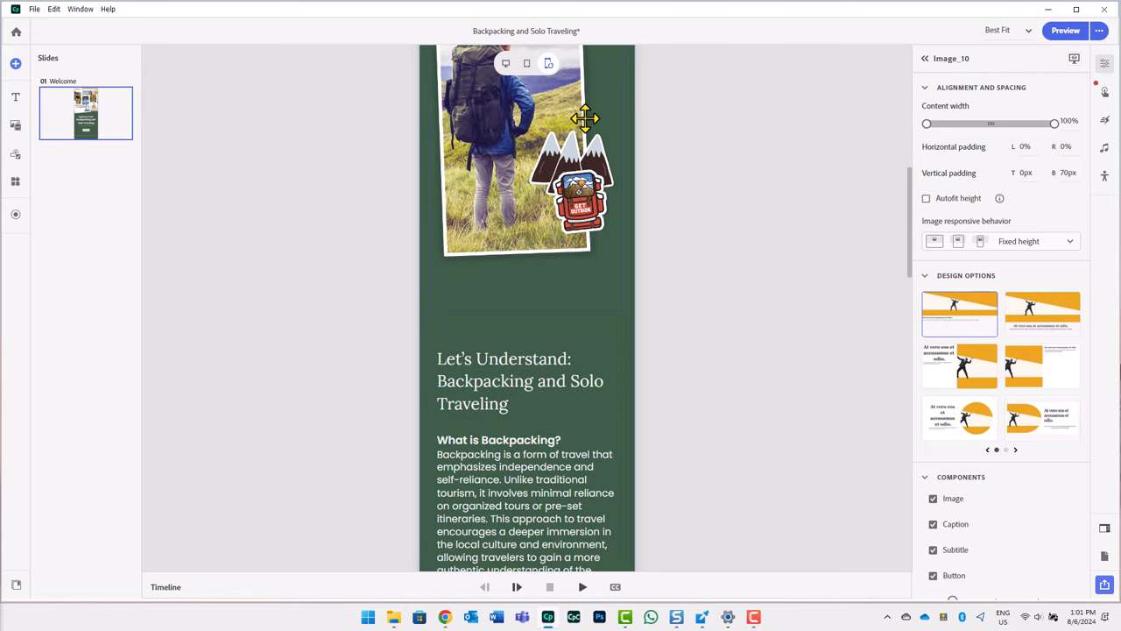
scroll("down", 3)
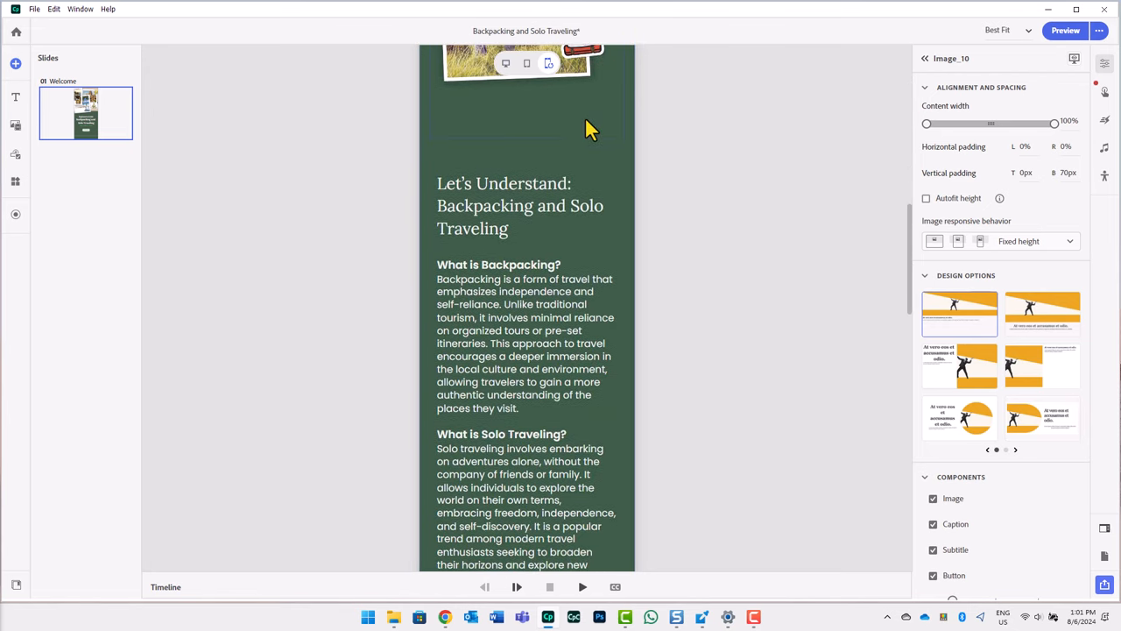
scroll("down", 3)
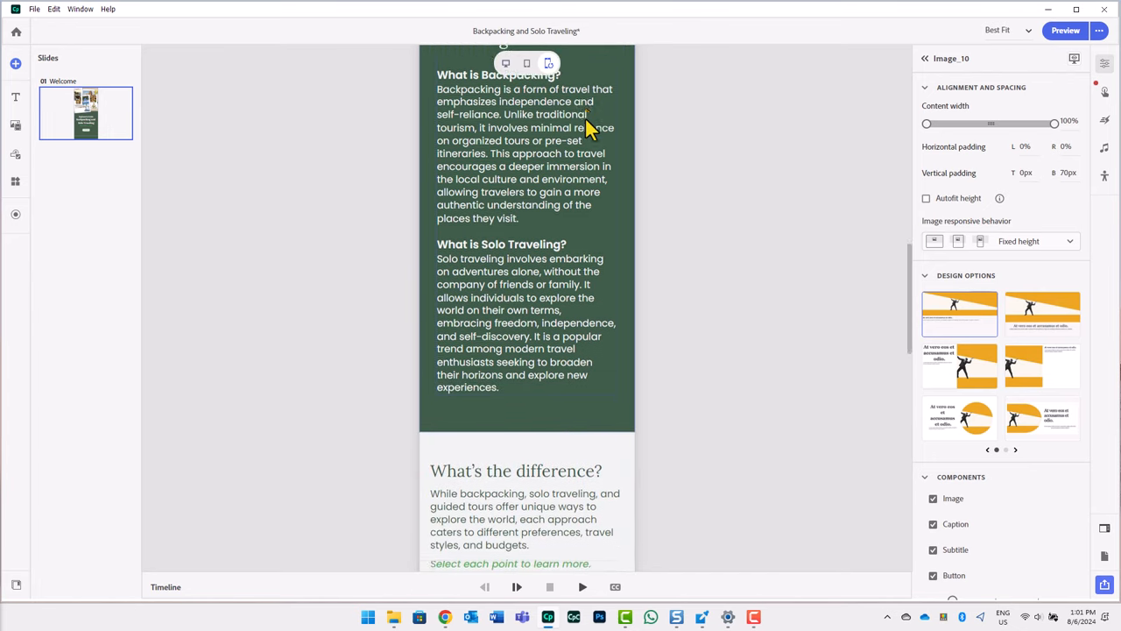
scroll("down", 3)
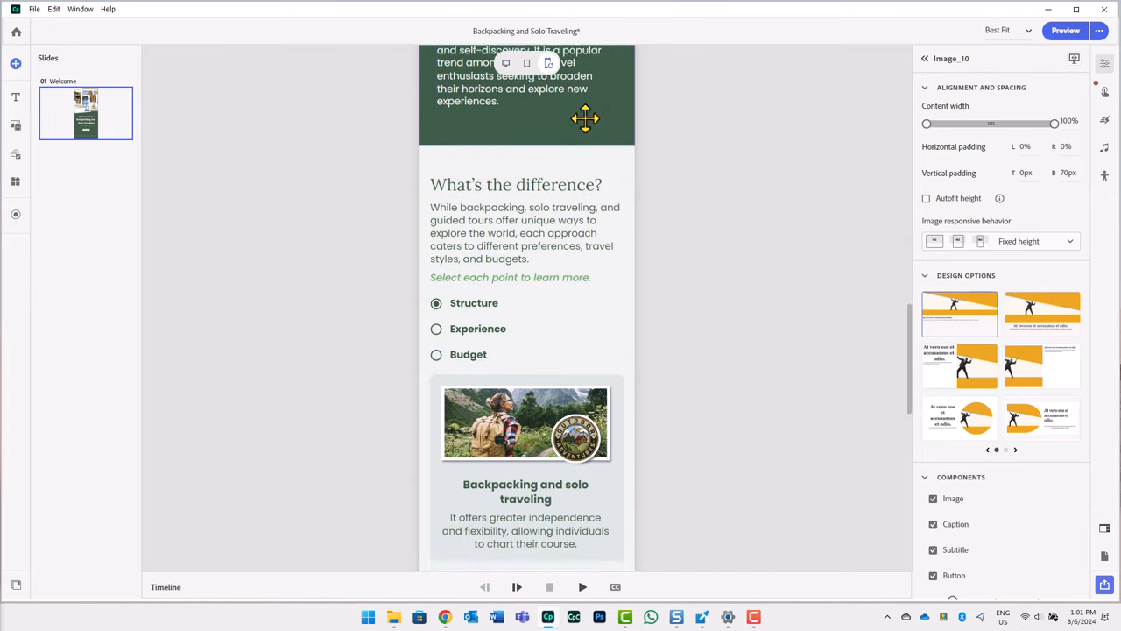
scroll("down", 3)
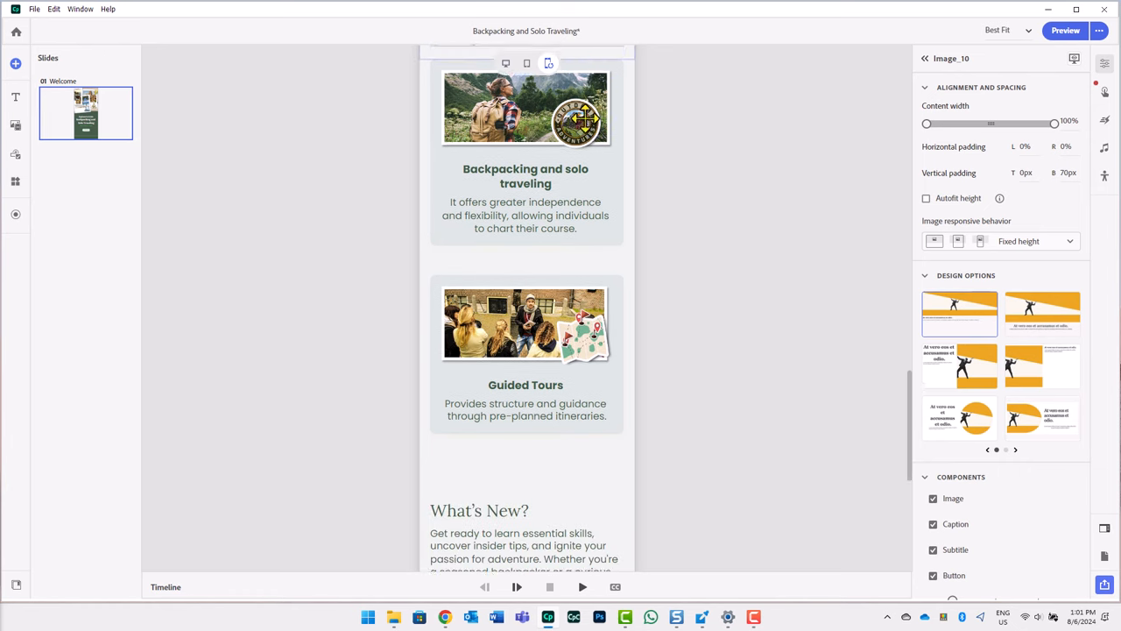
scroll("down", 3)
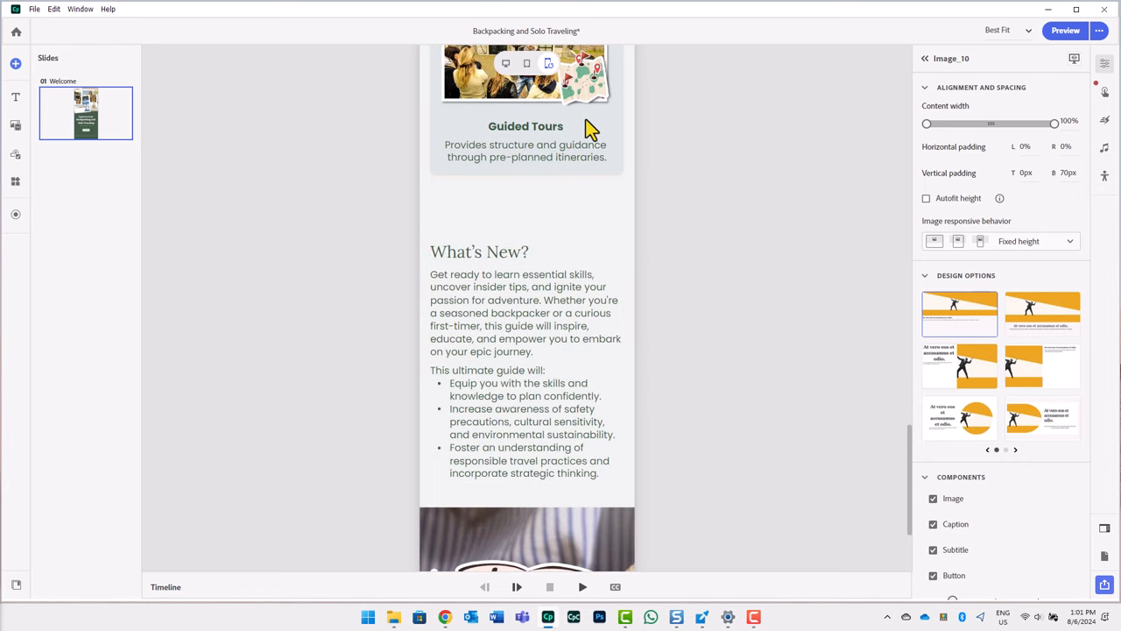
scroll("down", 3)
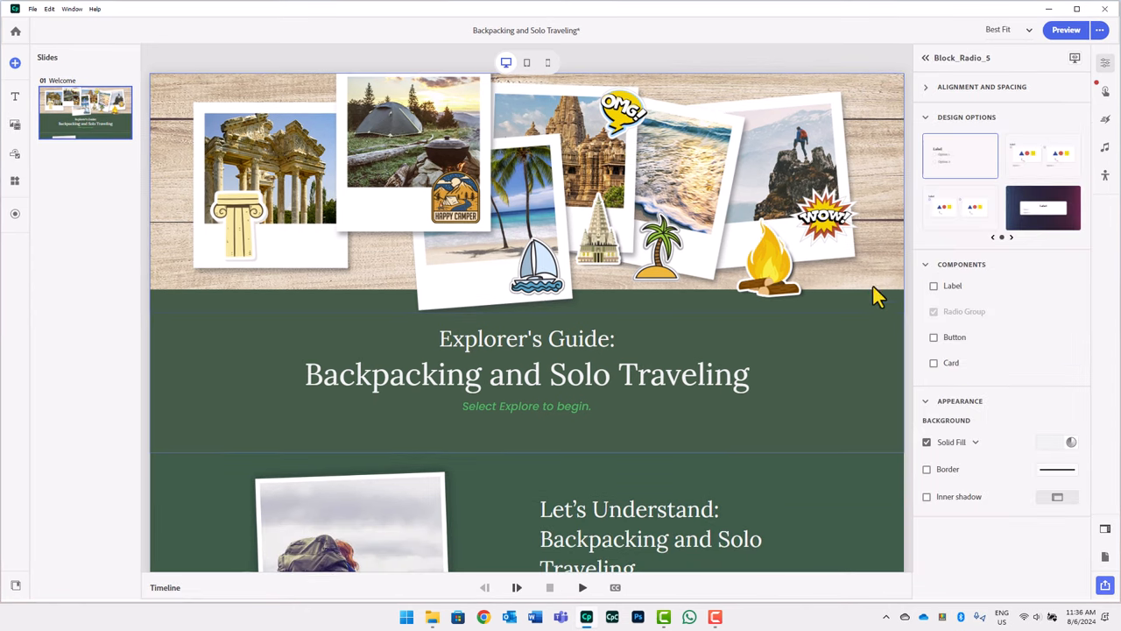
scroll("down", 3)
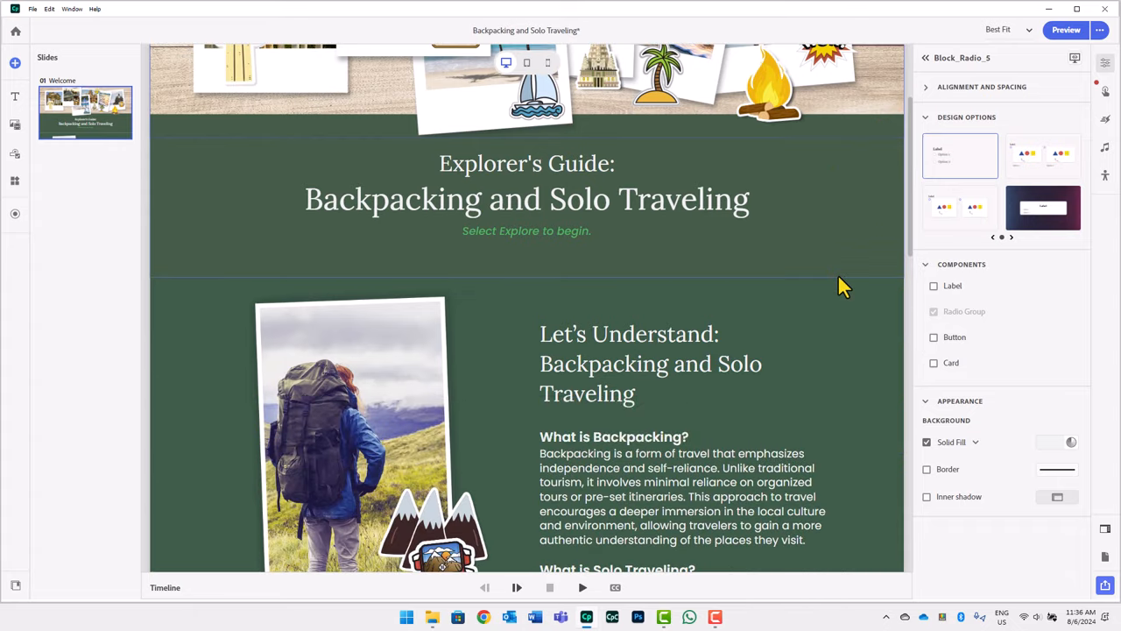
scroll("down", 3)
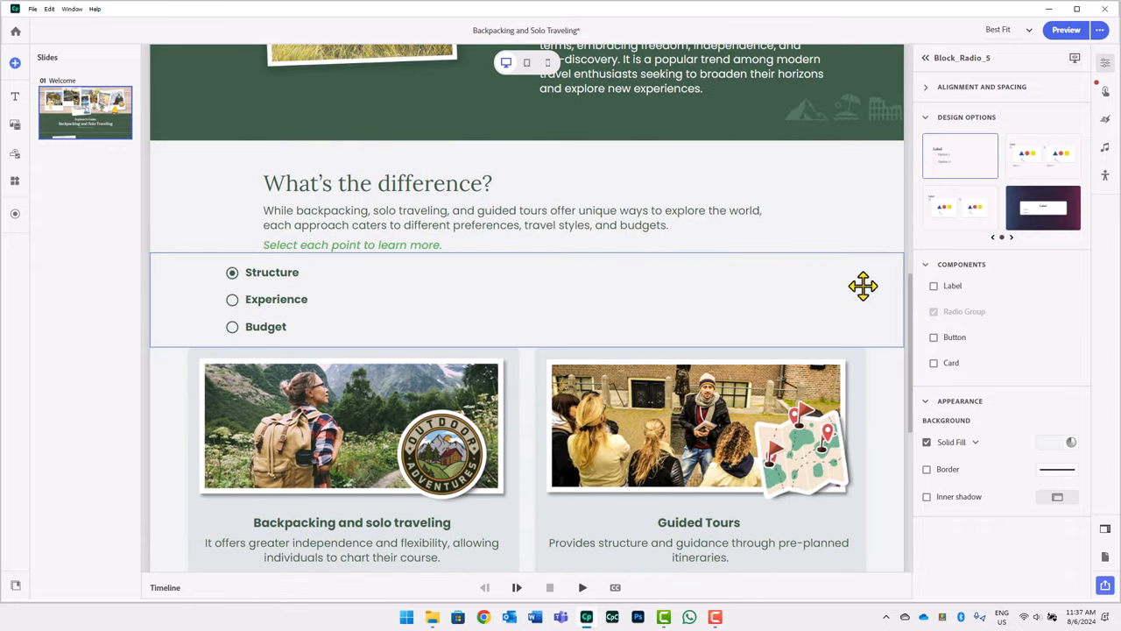
scroll("down", 3)
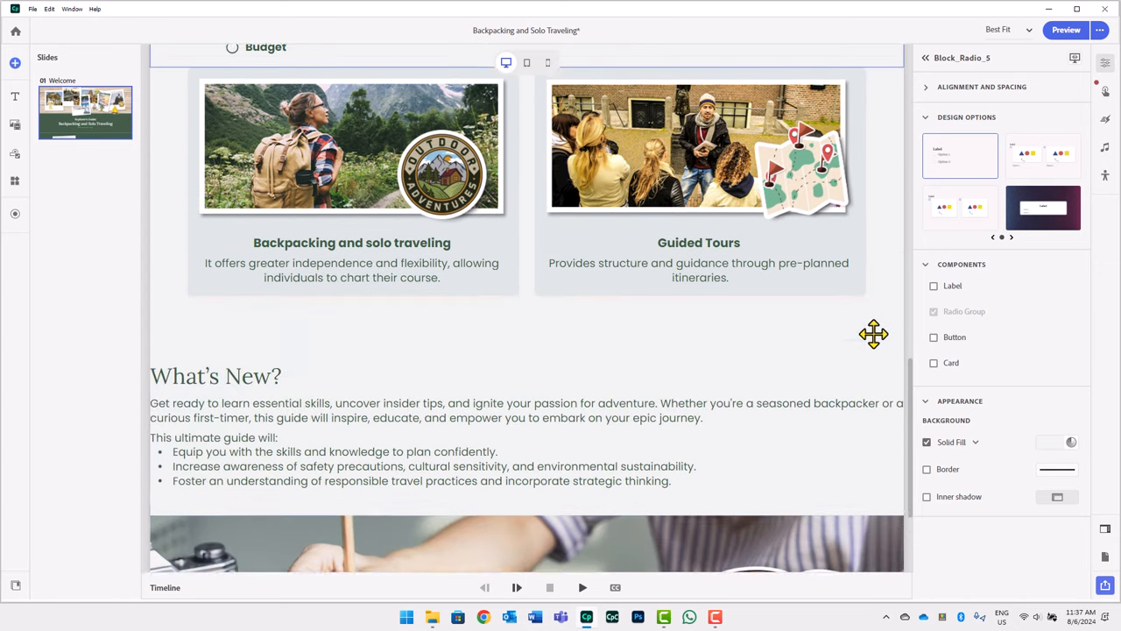
scroll("down", 3)
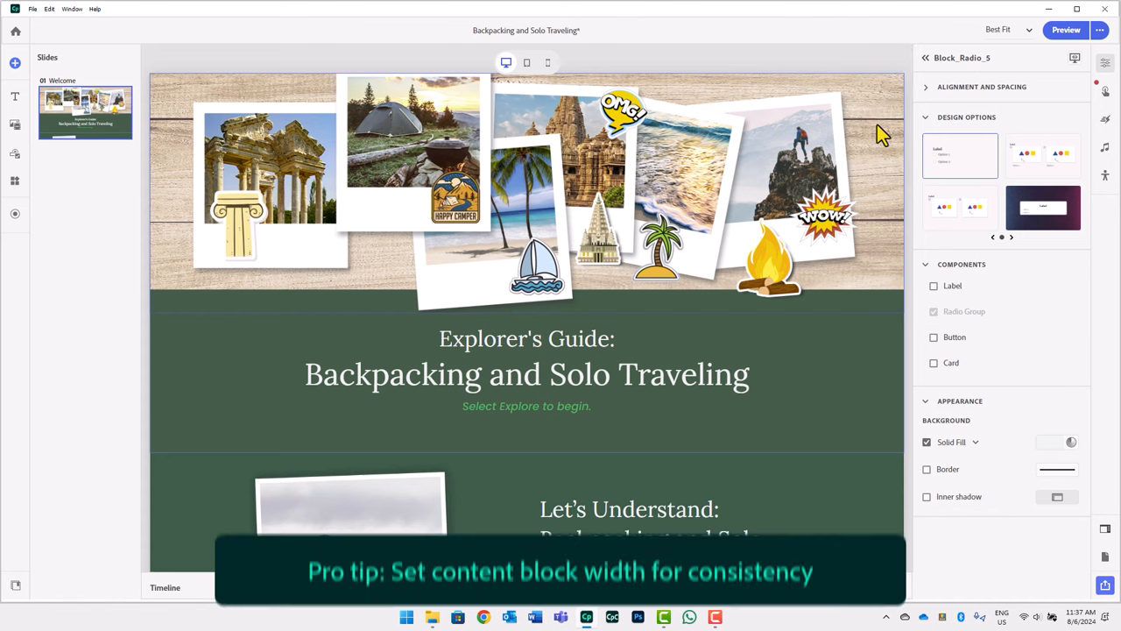
mouse_move(893, 166)
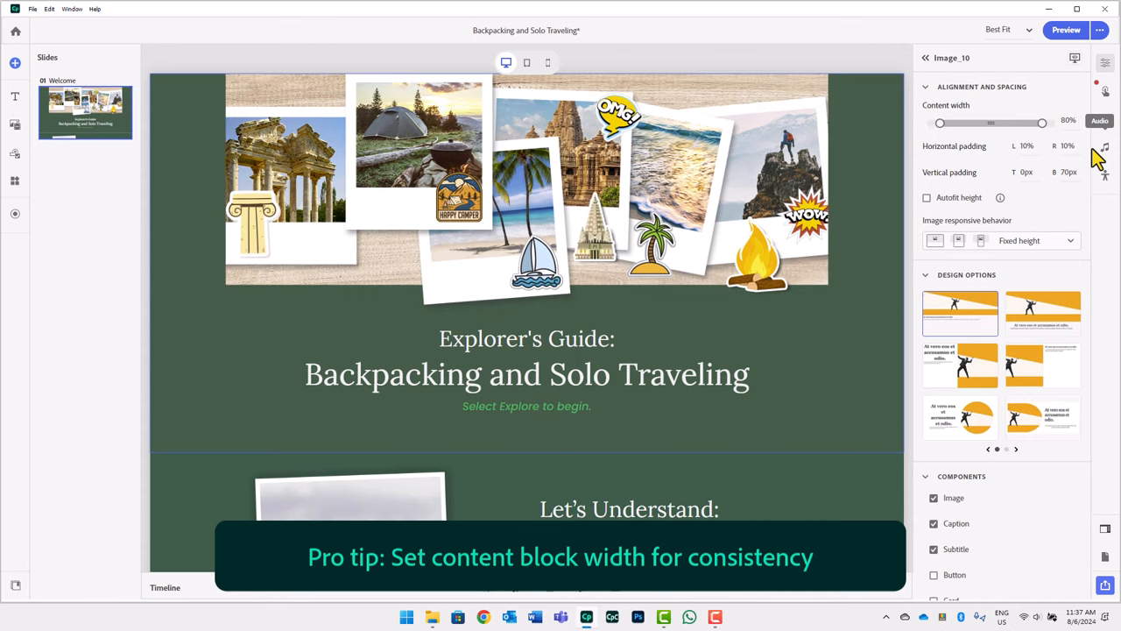
Set the What's the difference? text block's Content width to 80%
scroll("down", 3)
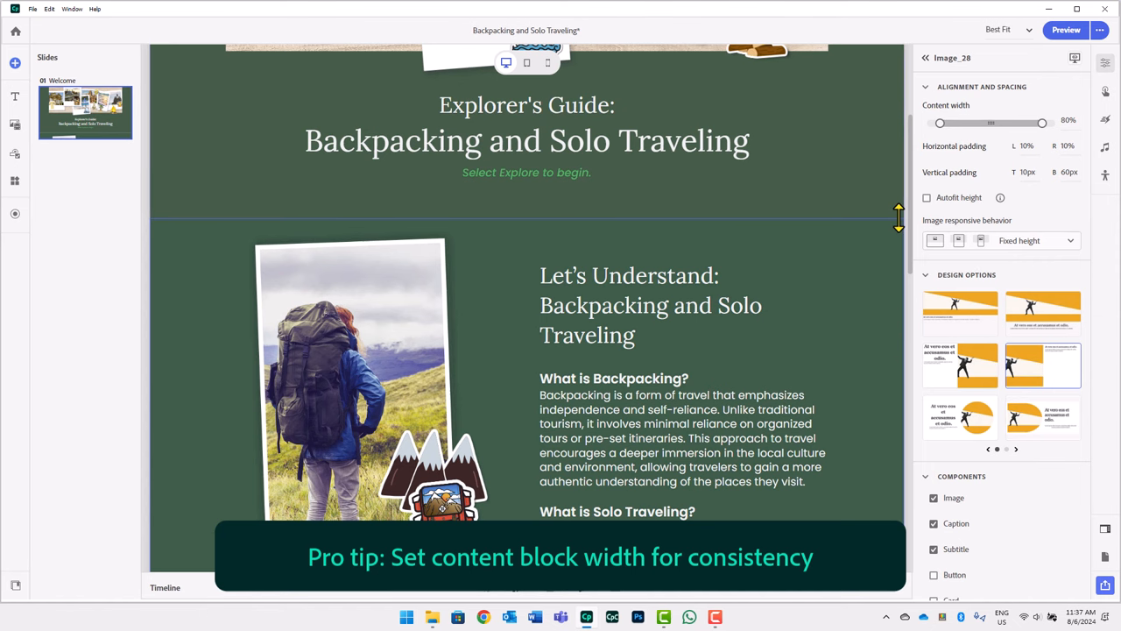
scroll("down", 3)
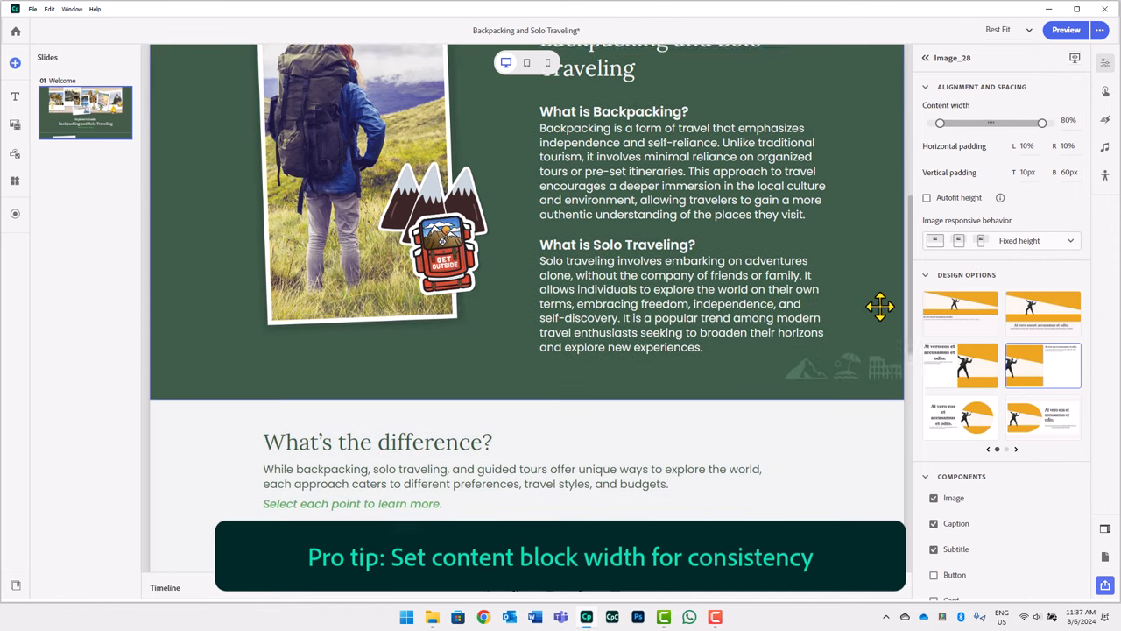
scroll("down", 3)
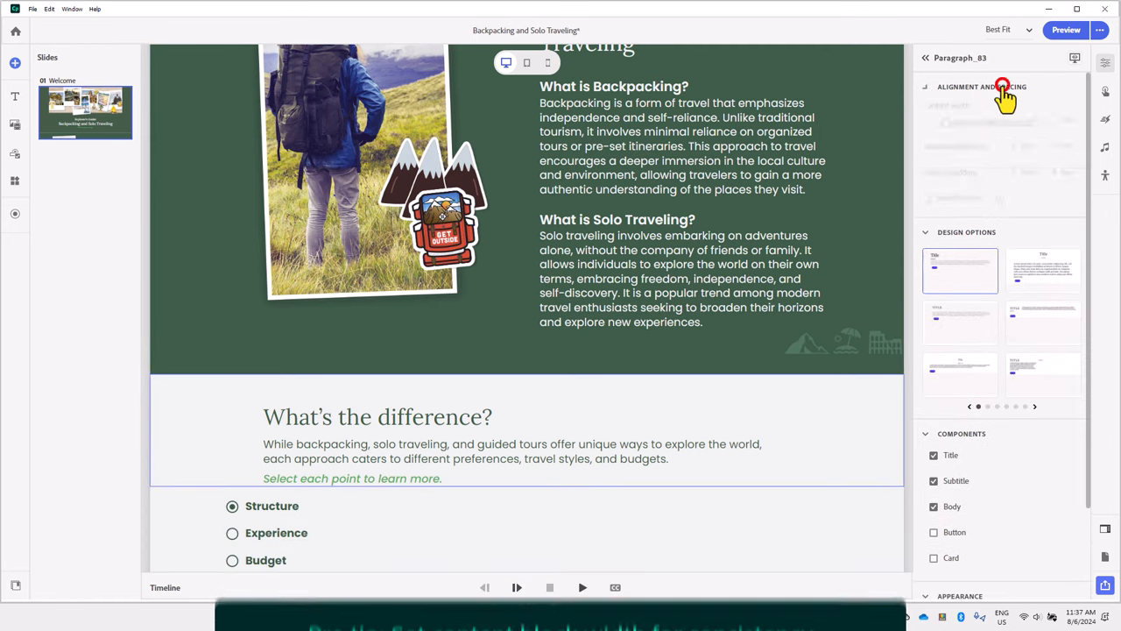
left_click(981, 86)
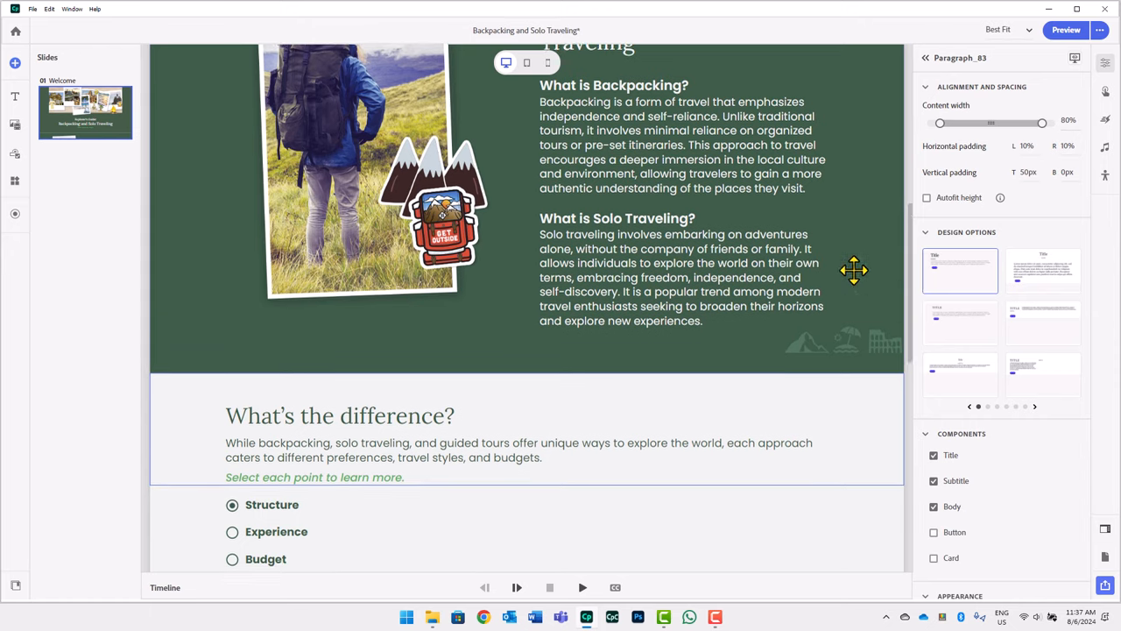
scroll("down", 3)
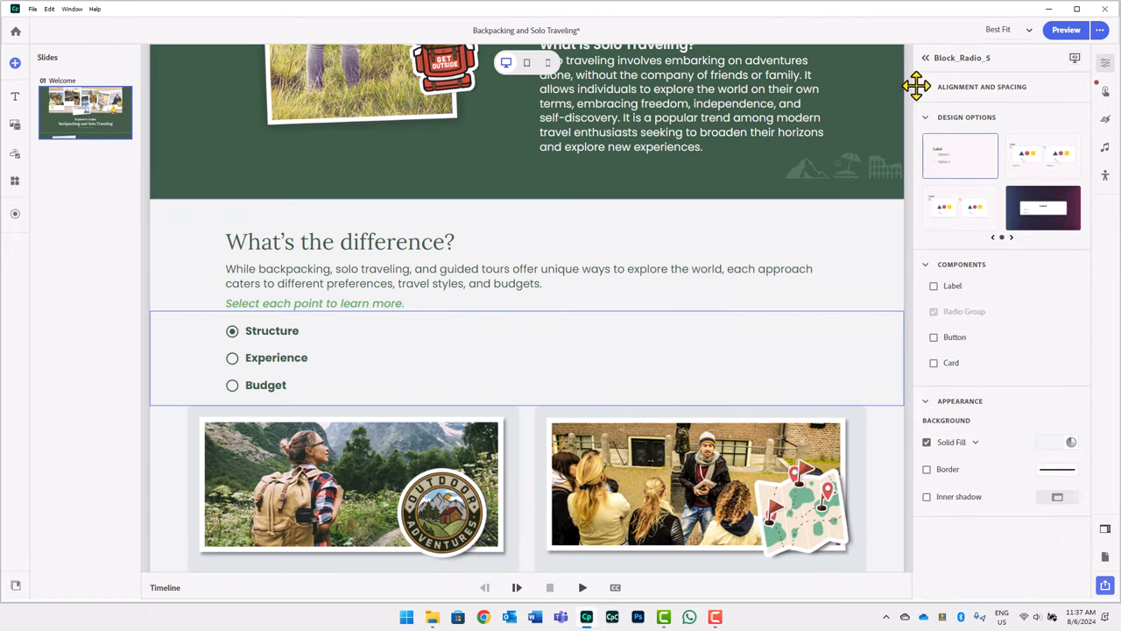
scroll("down", 3)
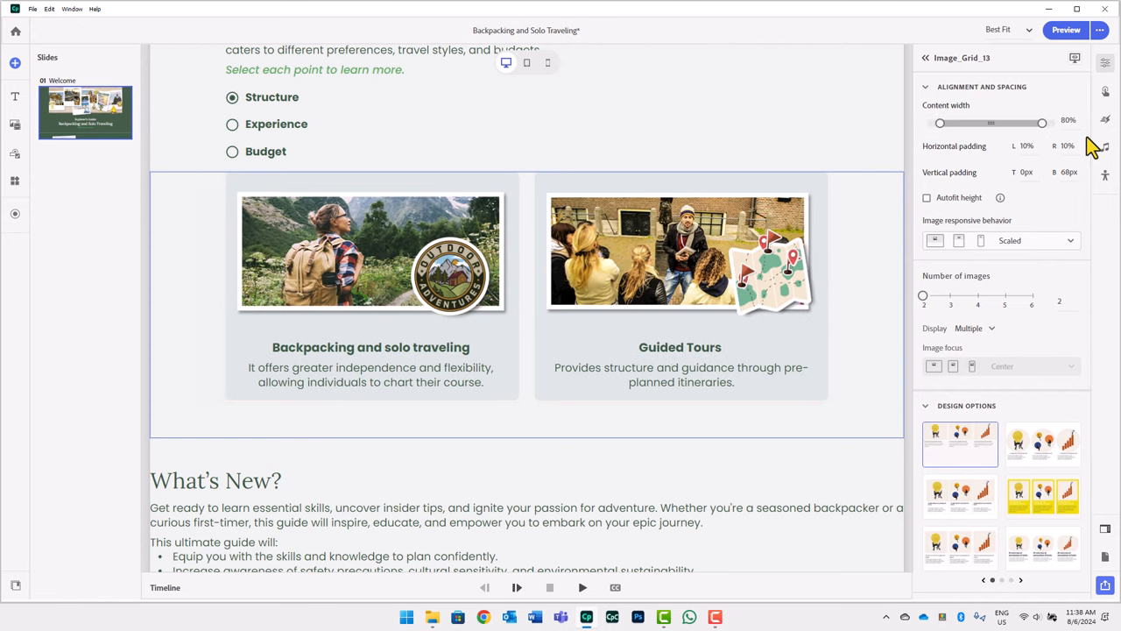
scroll("down", 3)
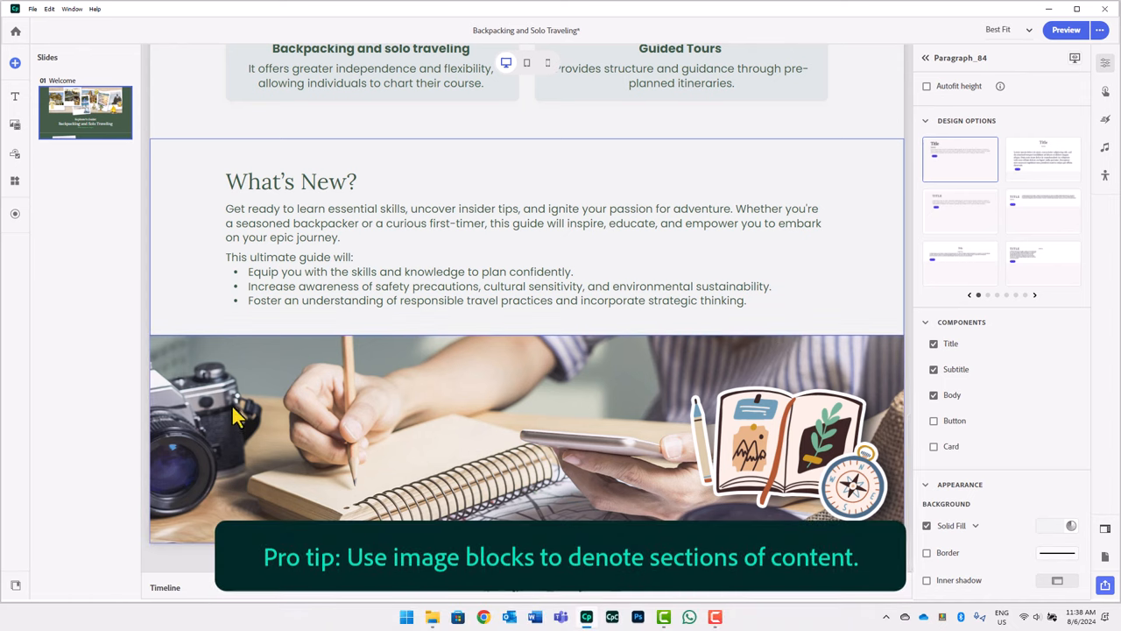
mouse_move(848, 413)
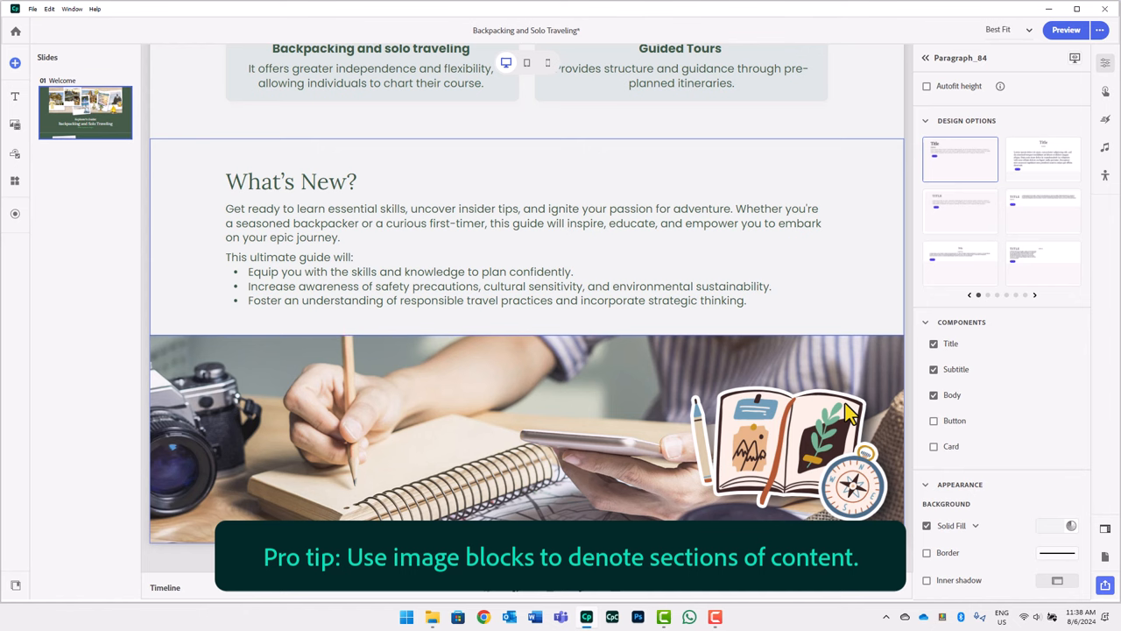
mouse_move(213, 456)
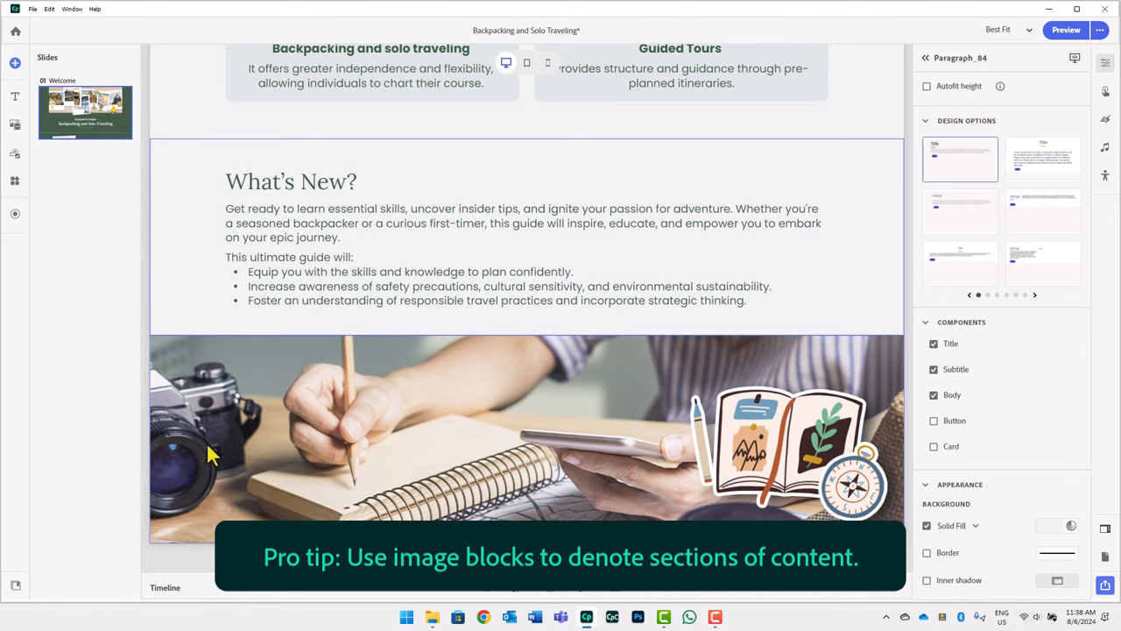
mouse_move(201, 399)
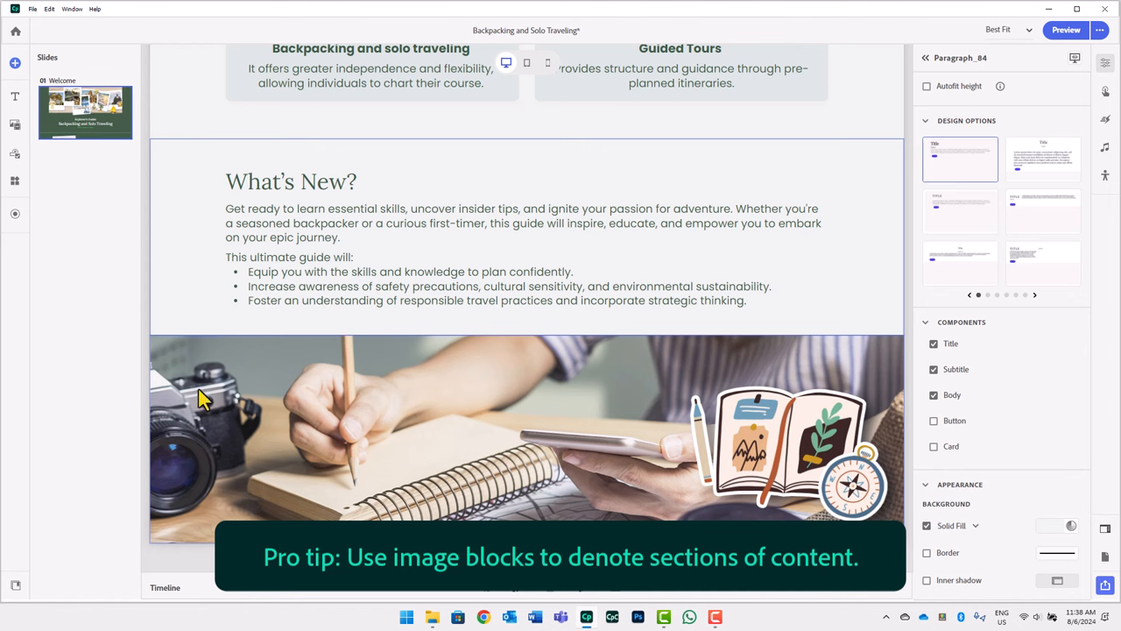
left_click(261, 365)
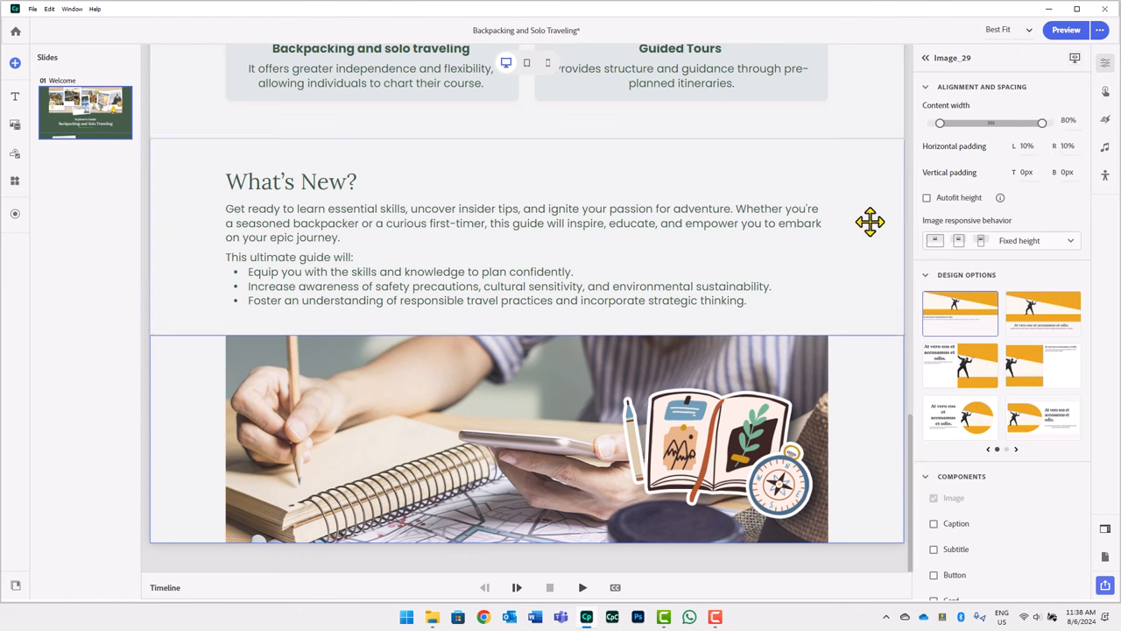
mouse_move(197, 481)
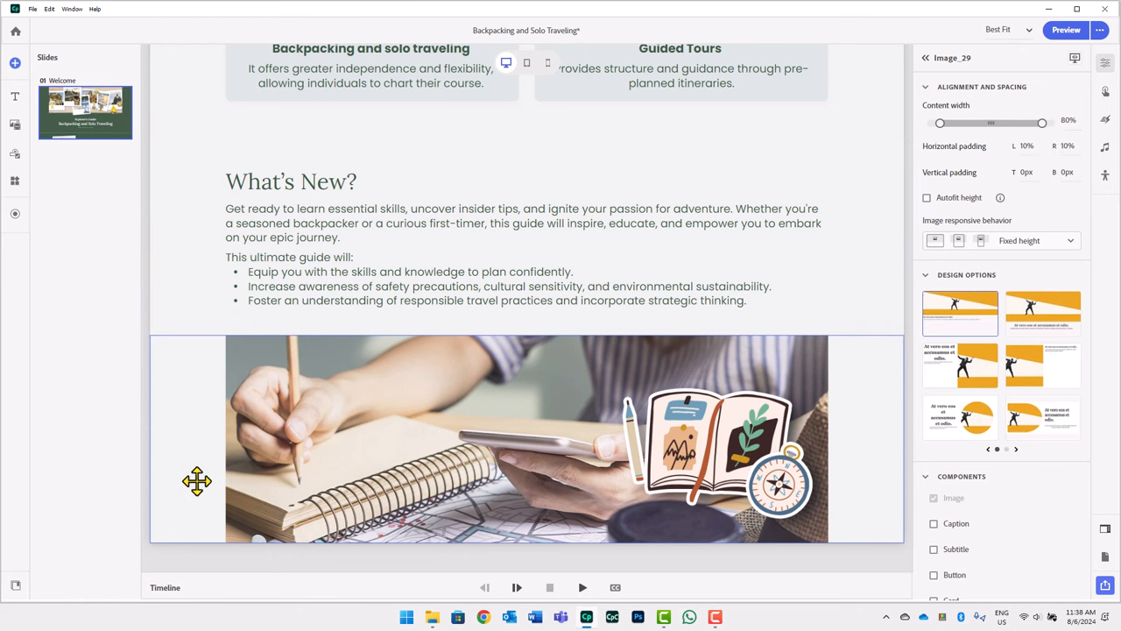
mouse_move(193, 208)
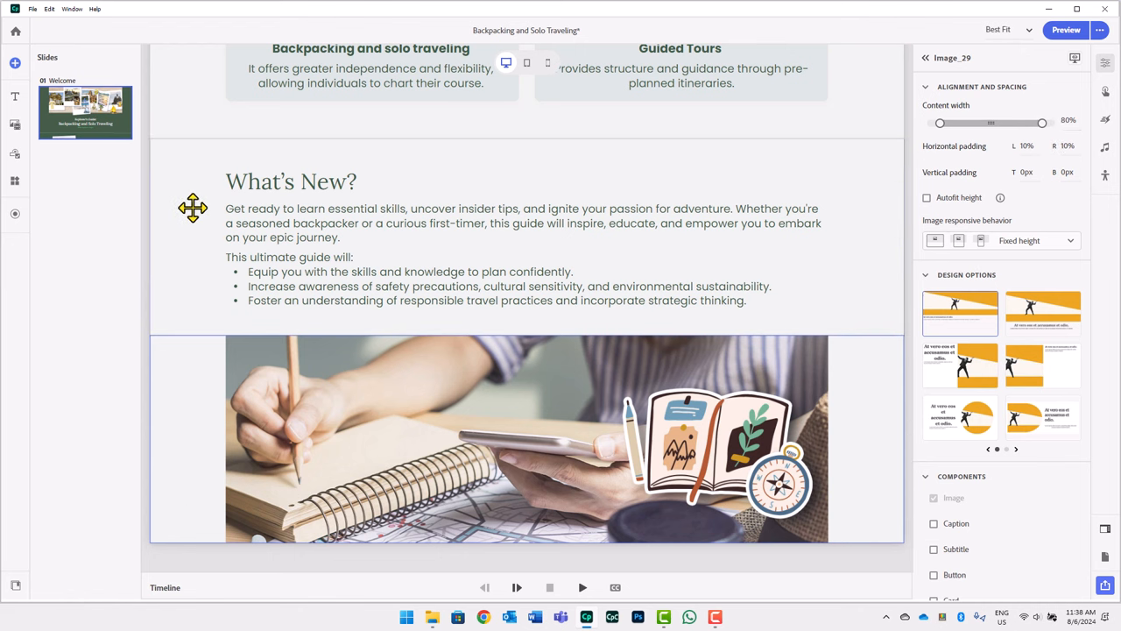
mouse_move(864, 375)
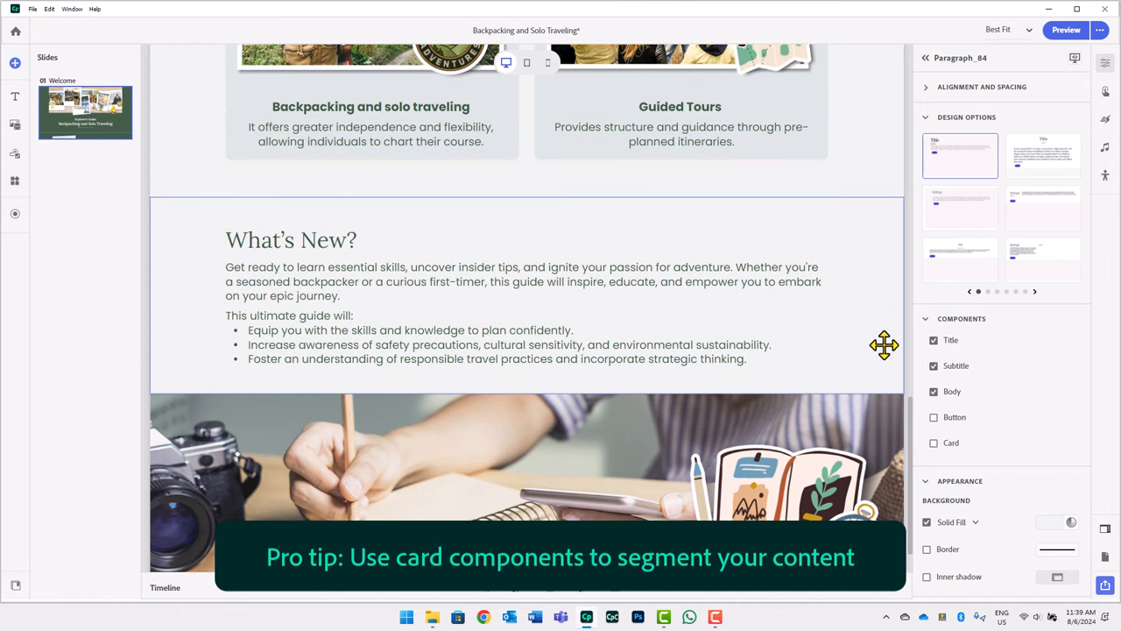
Turn on Card for the What's New paragraph block so it sits on a white card
left_click(933, 442)
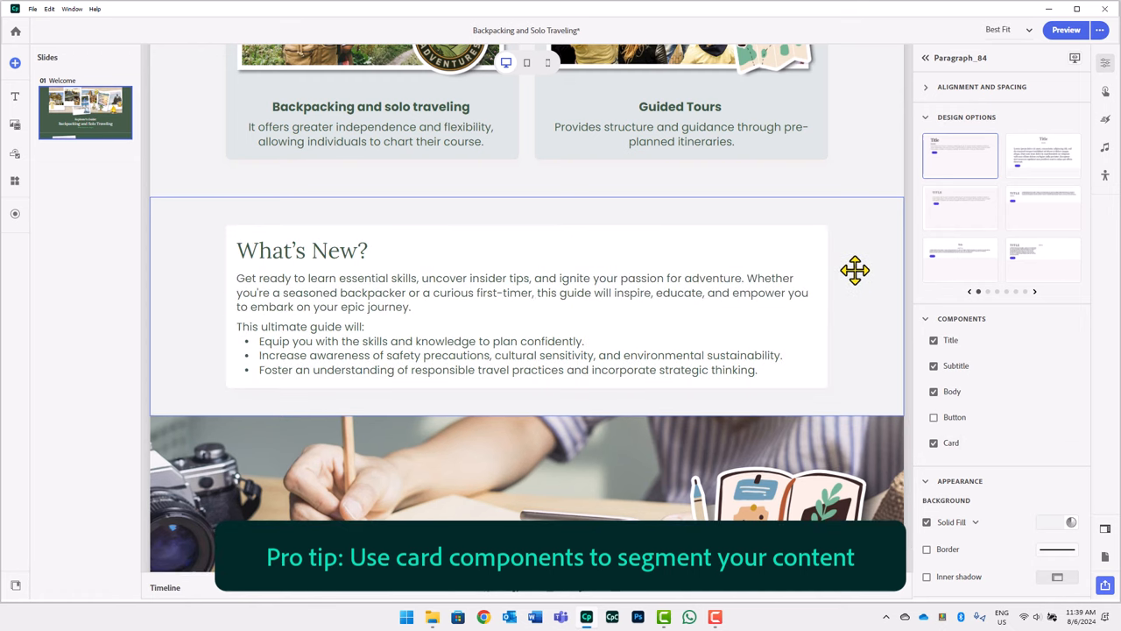
mouse_move(850, 393)
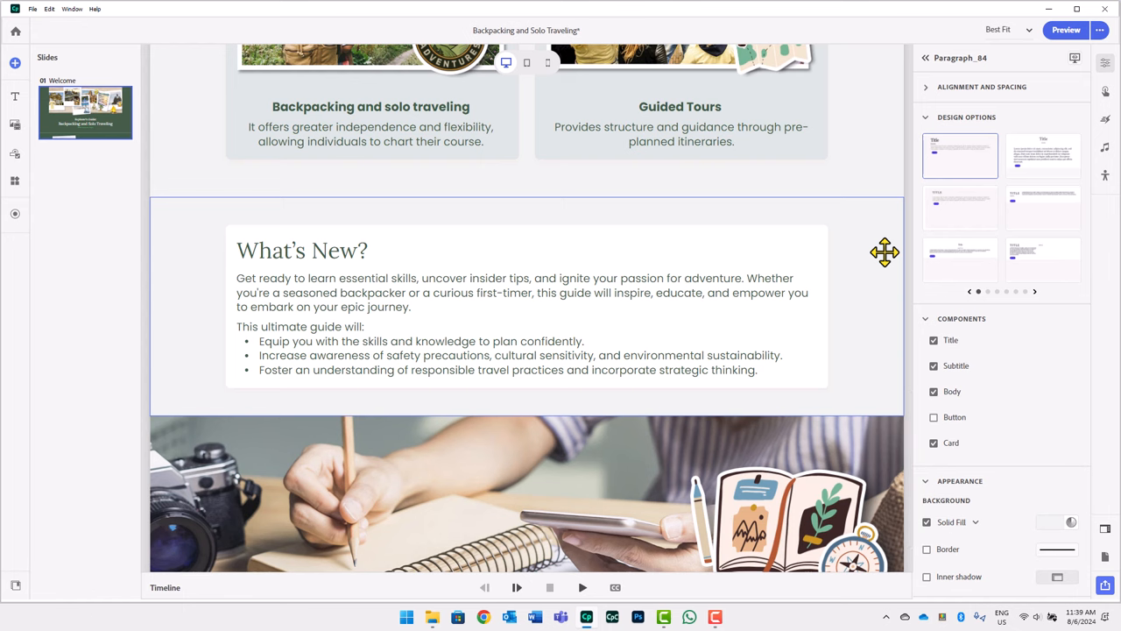
scroll("down", 3)
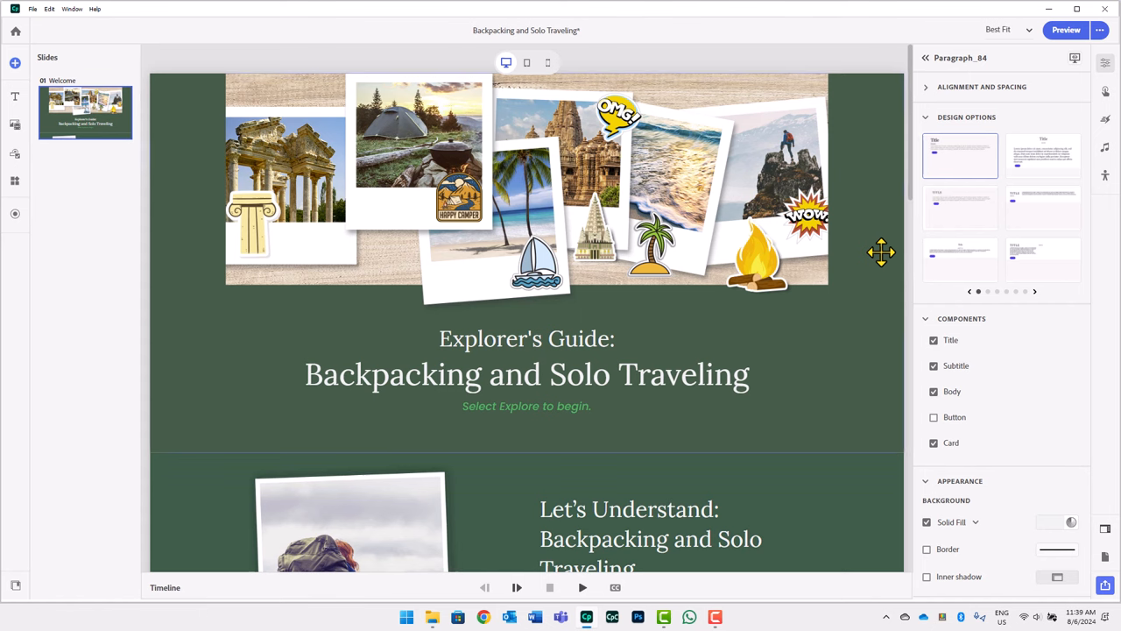
mouse_move(861, 441)
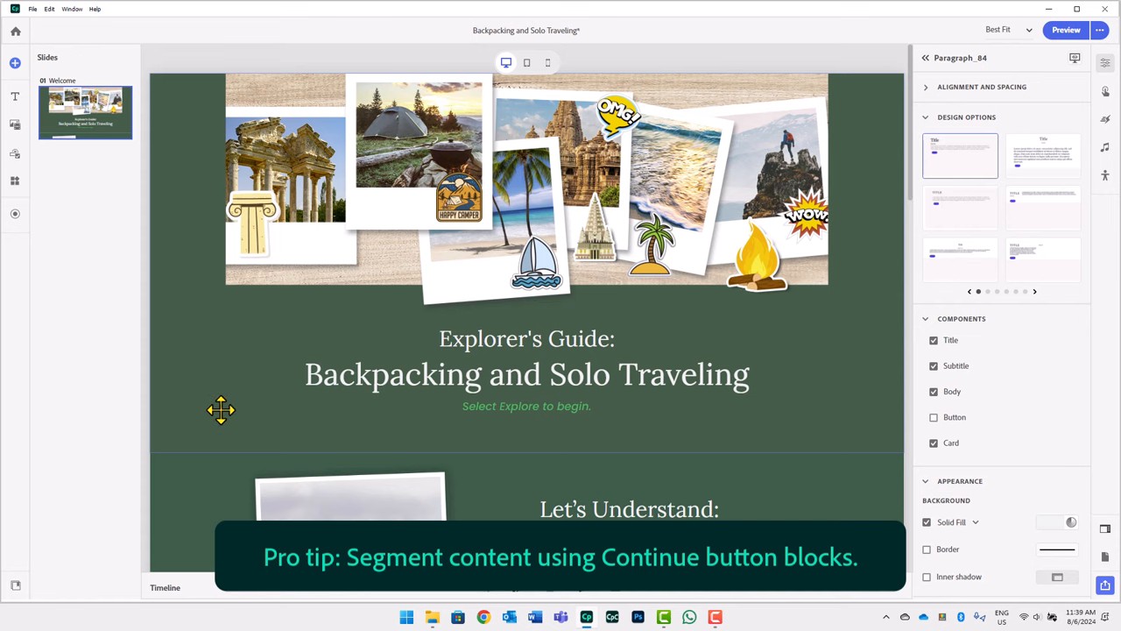
scroll("down", 3)
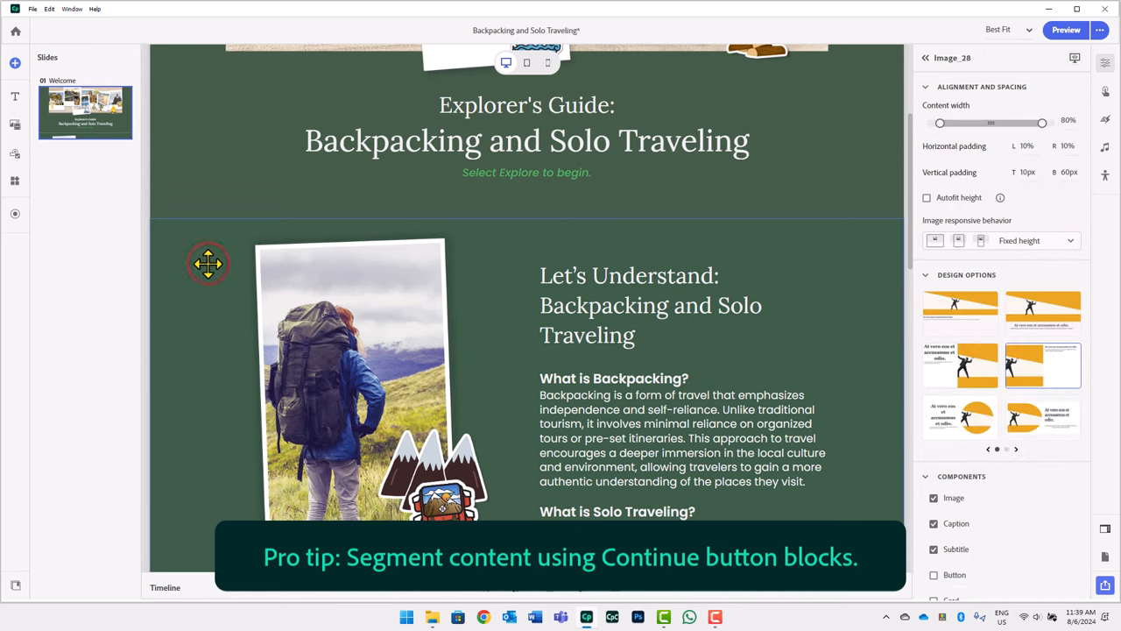
mouse_move(1077, 70)
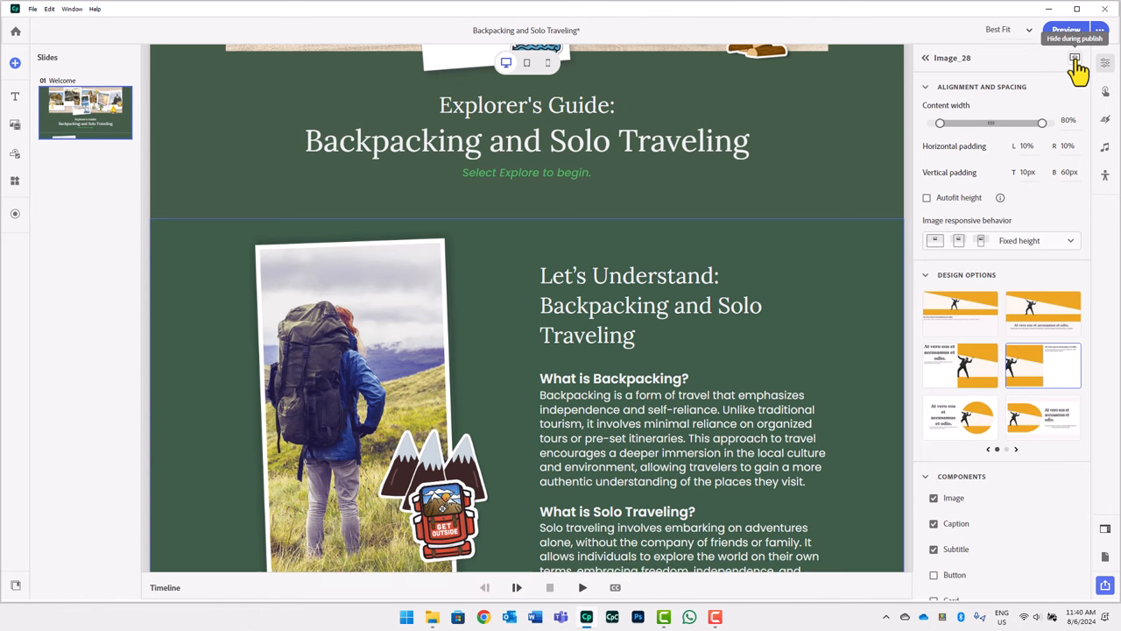
Select the Structure, Experience, Budget options block to hide it during publish
scroll("down", 3)
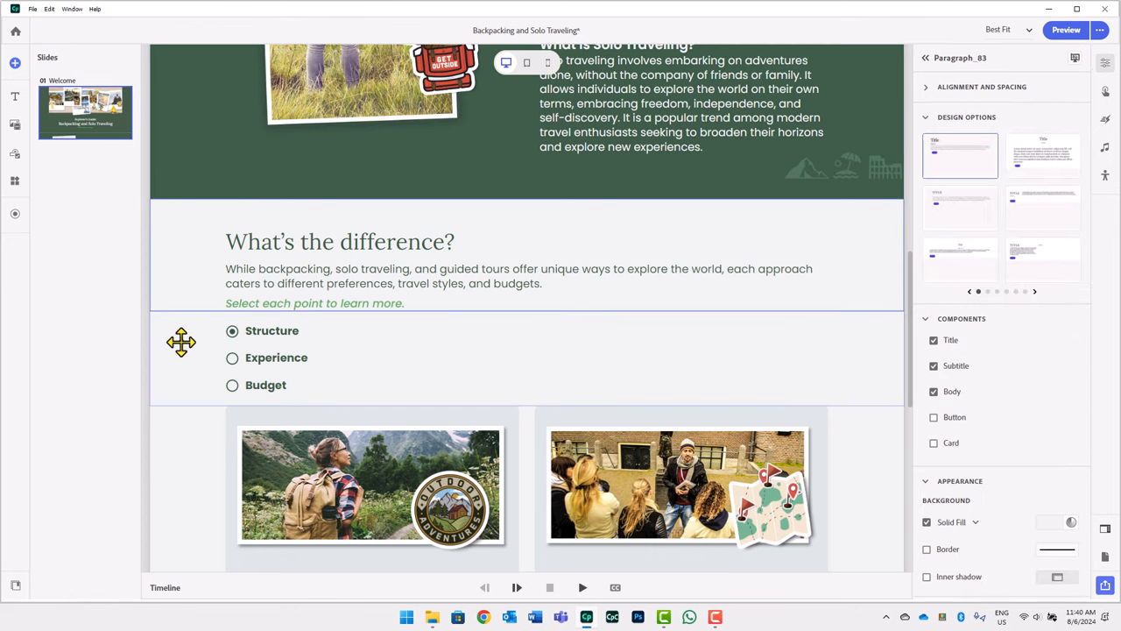
left_click(276, 357)
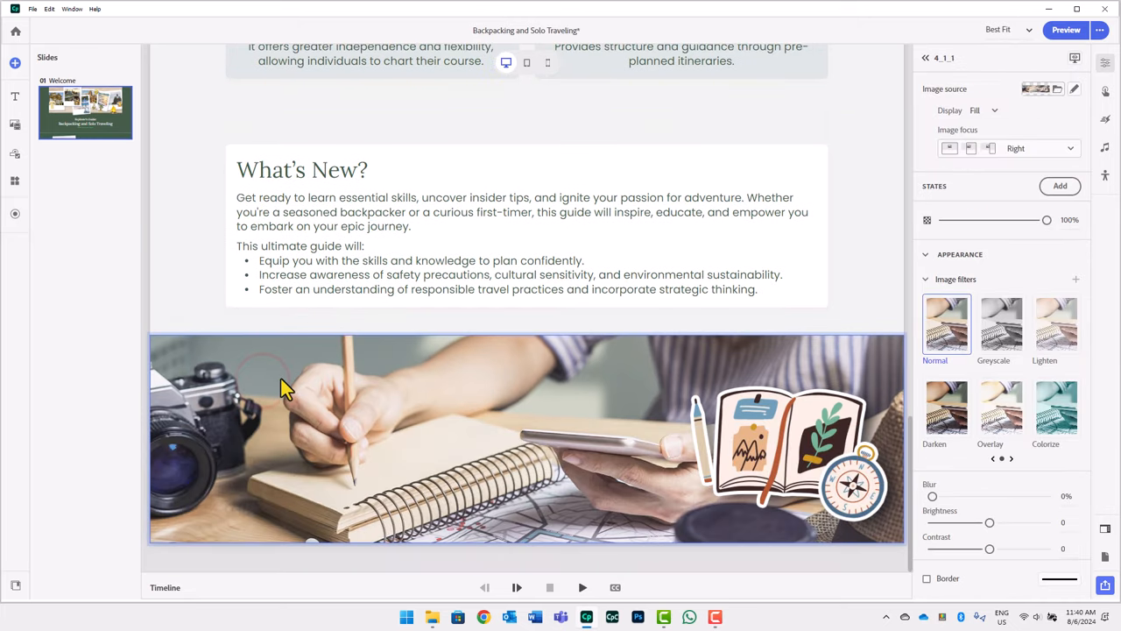
mouse_move(732, 422)
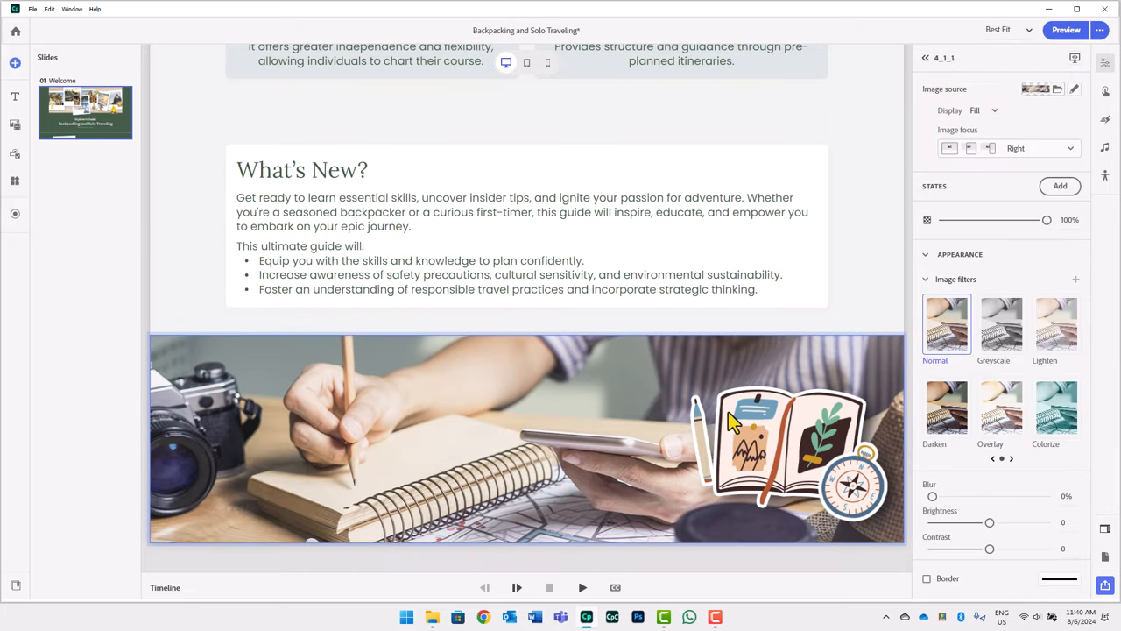
mouse_move(745, 392)
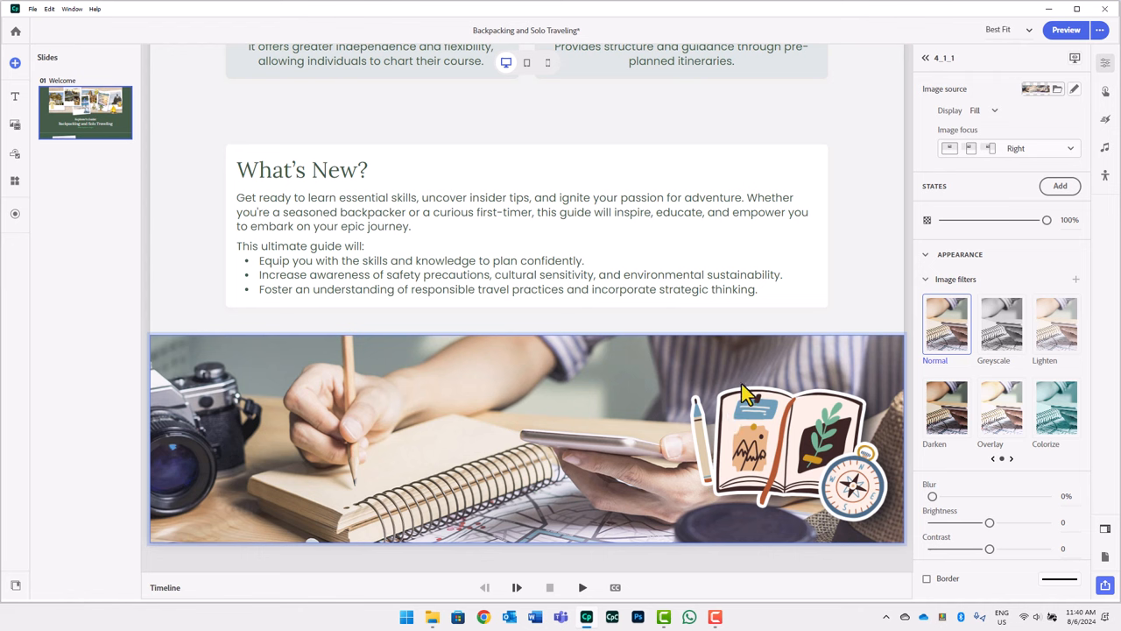
mouse_move(926, 68)
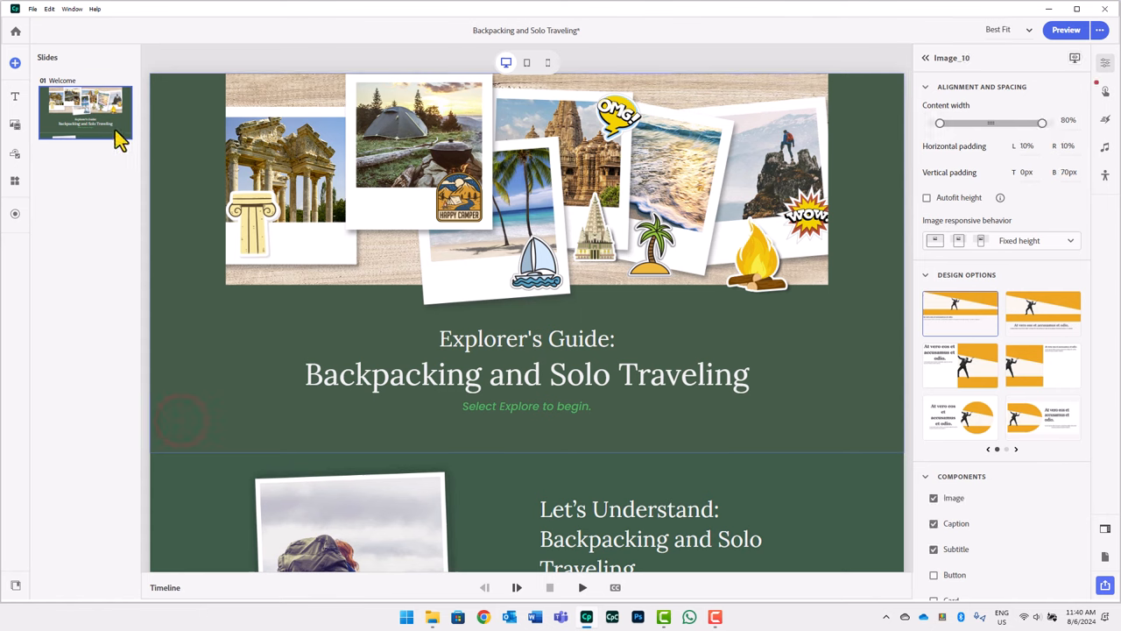
mouse_move(15, 154)
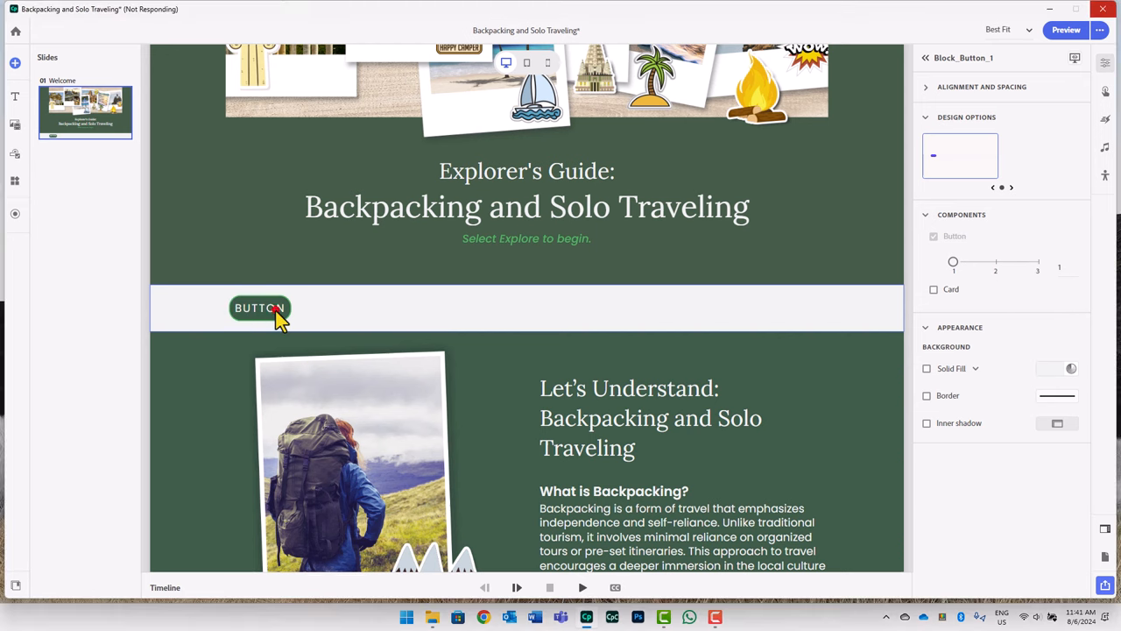
Edit the new button's label and select the Continue button for styling
left_click(1018, 237)
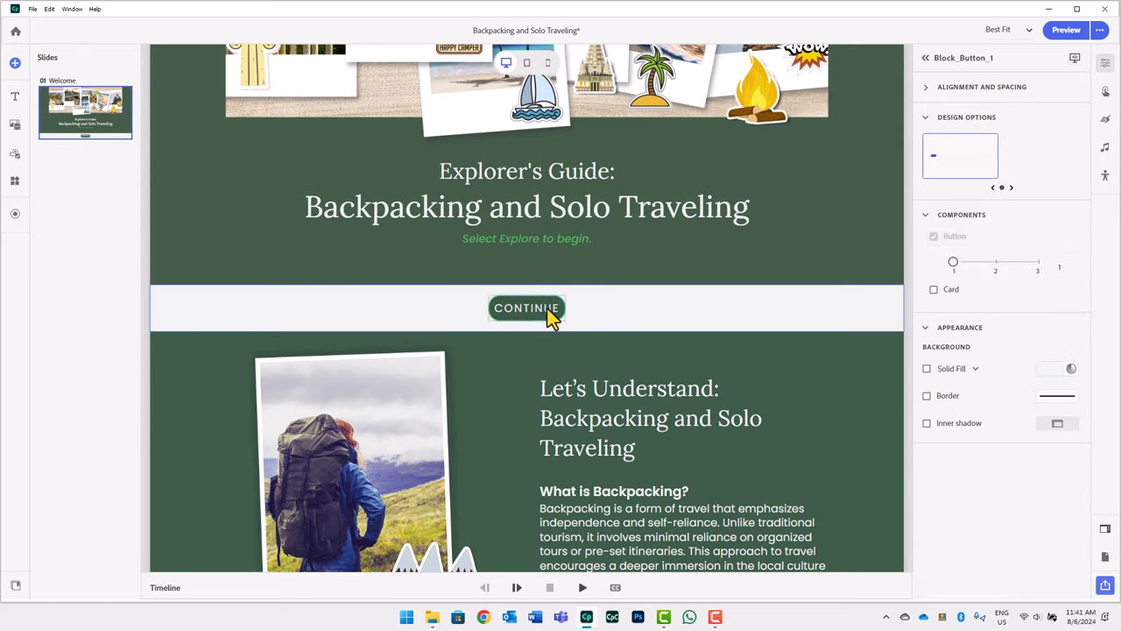
left_click(526, 307)
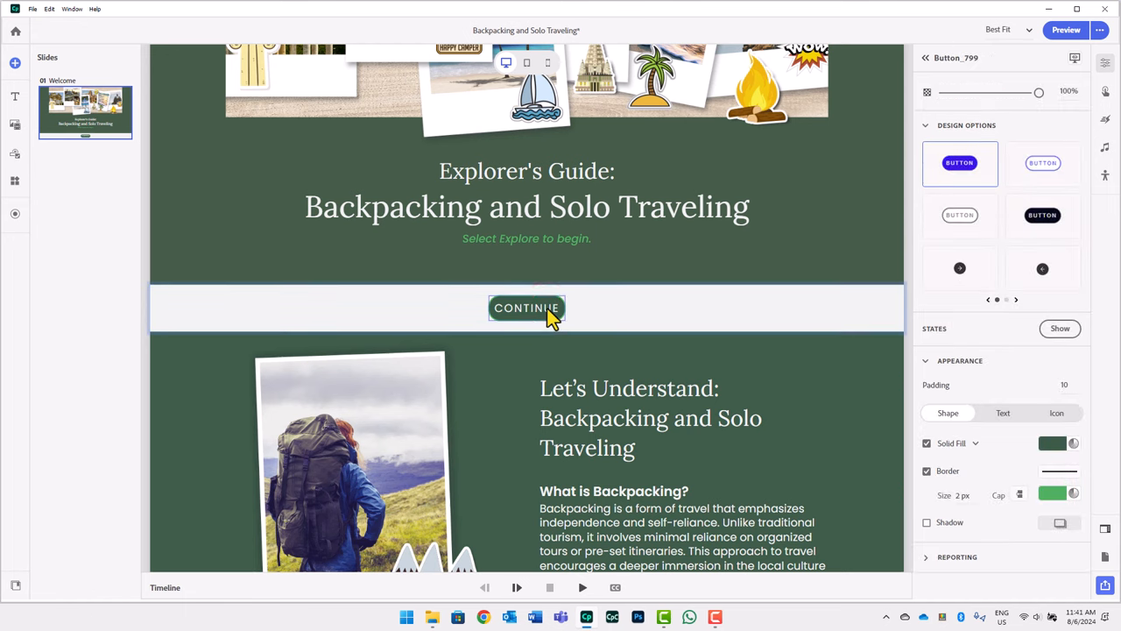
mouse_move(1060, 170)
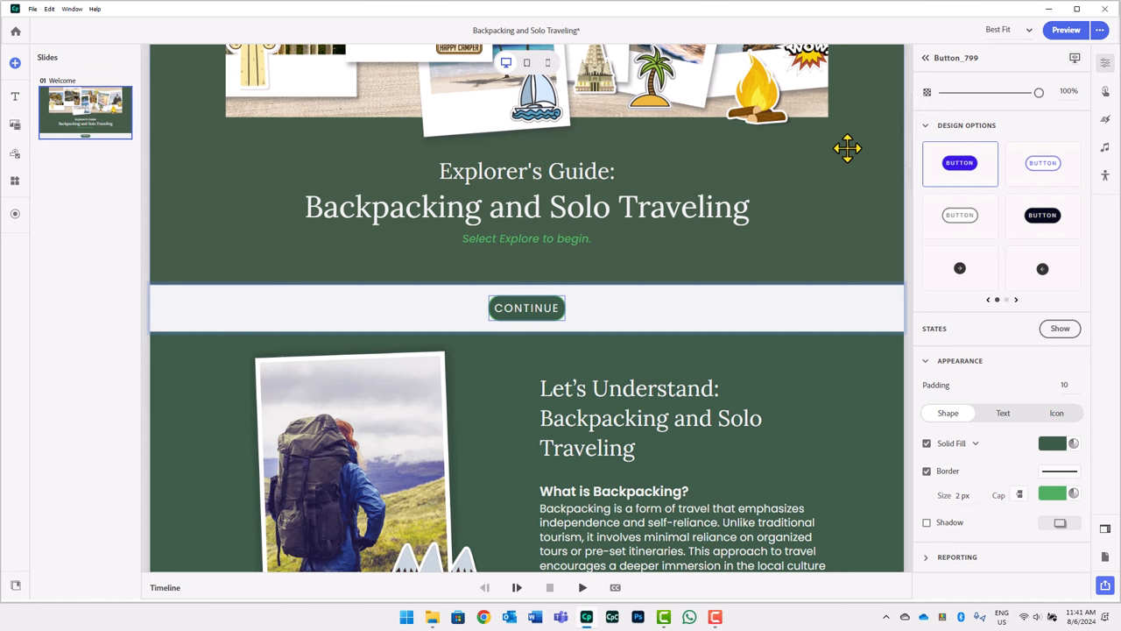
mouse_move(1106, 97)
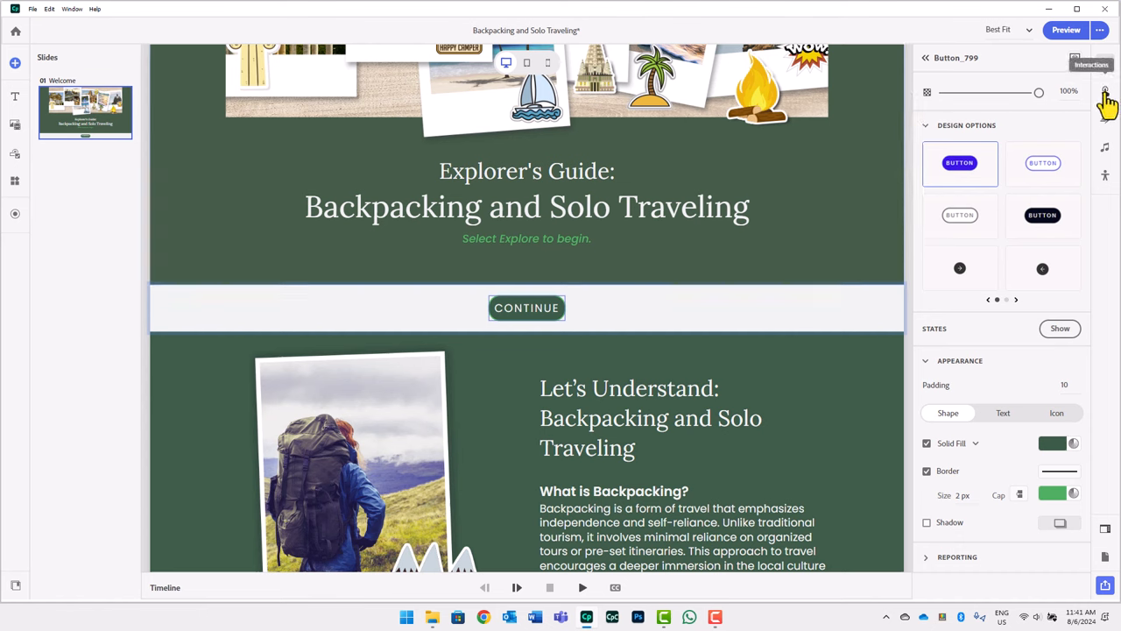
Add a Click/Tap Show interaction to the Continue button targeting Image_28
left_click(1105, 95)
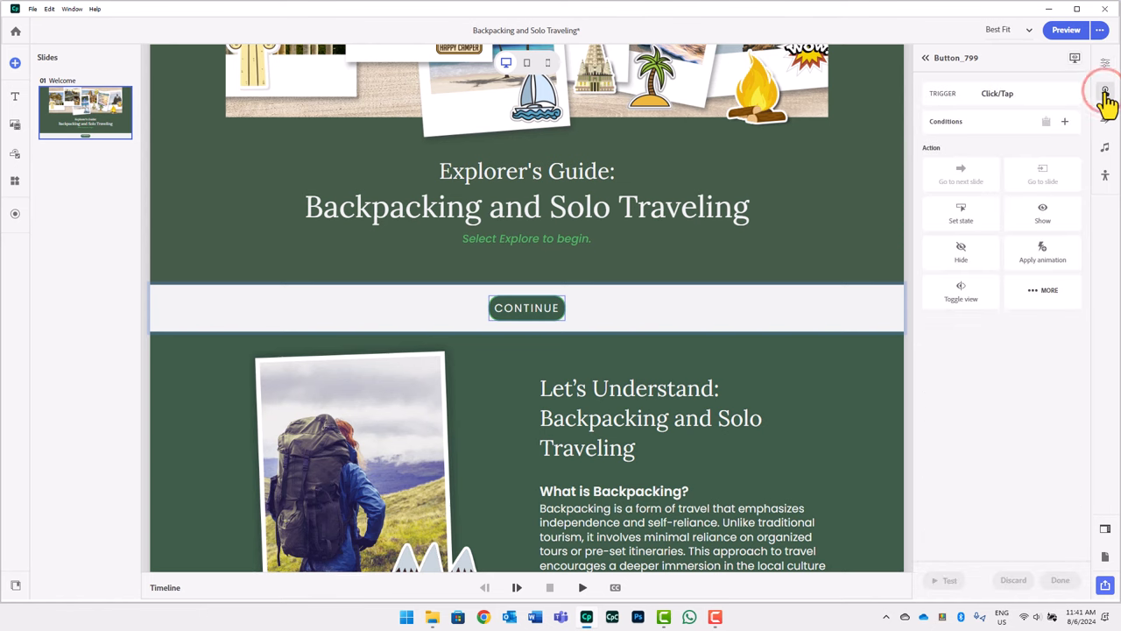
mouse_move(1055, 221)
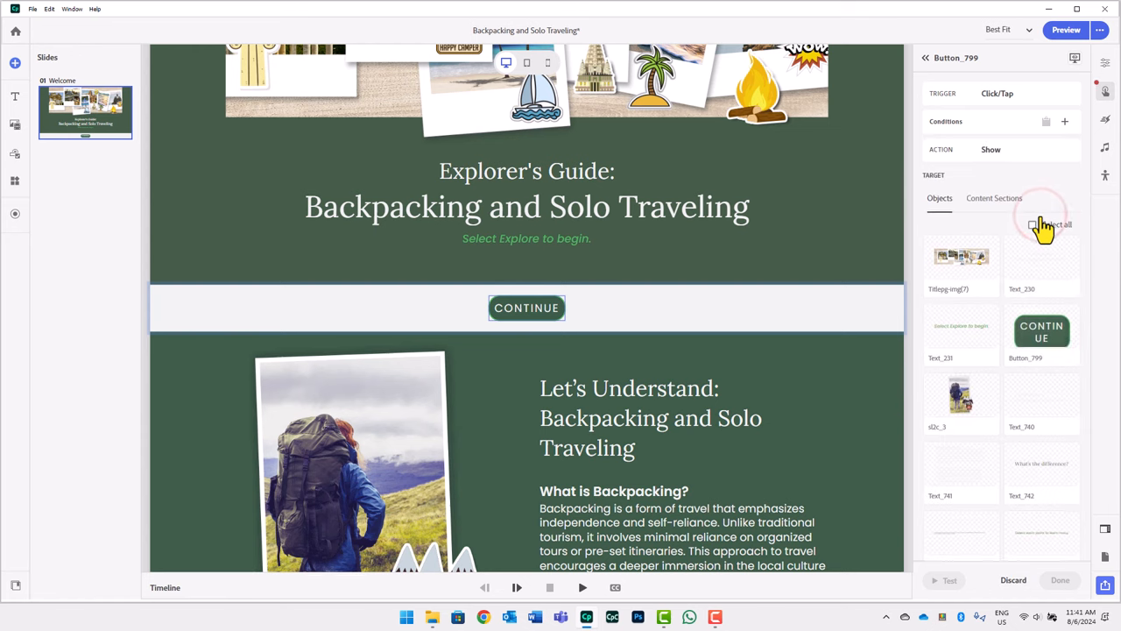
scroll("down", 3)
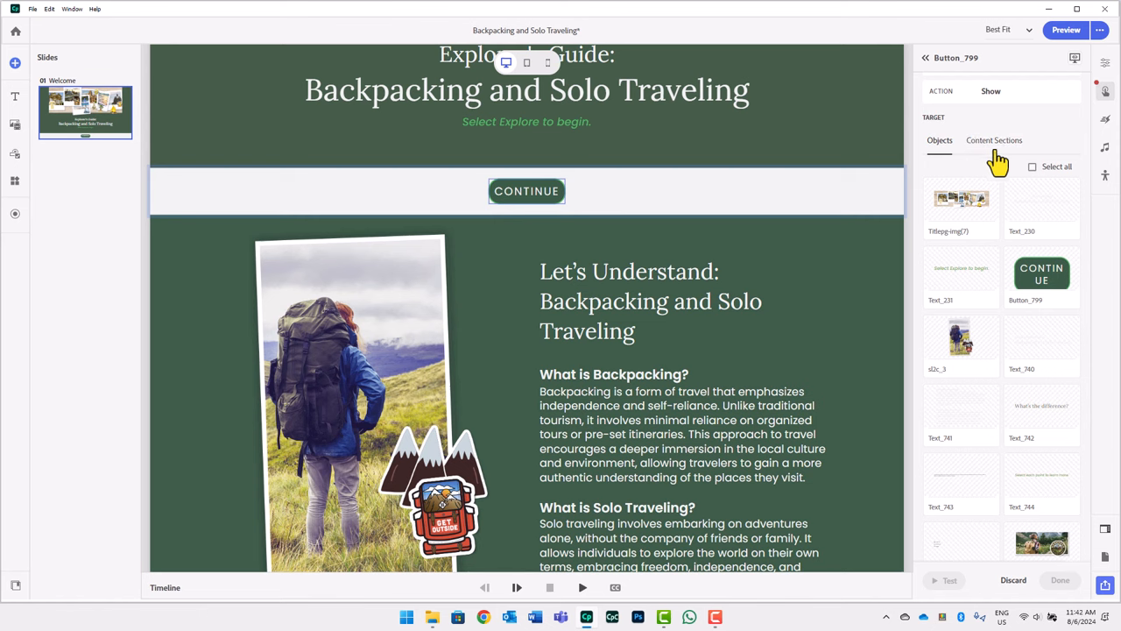
left_click(995, 140)
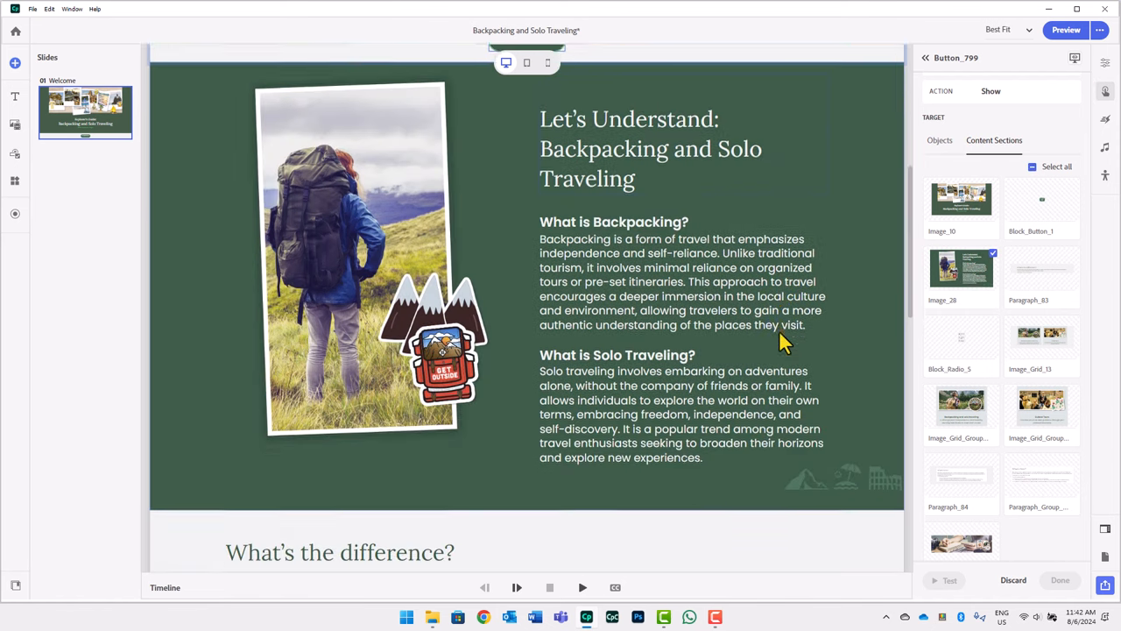
scroll("down", 3)
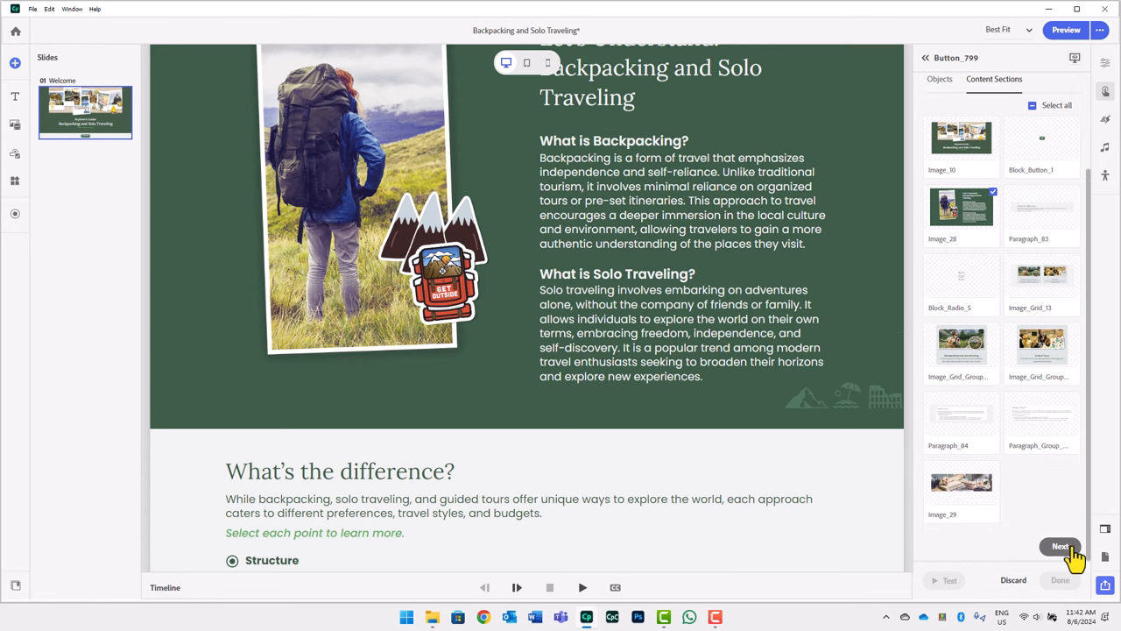
left_click(1061, 545)
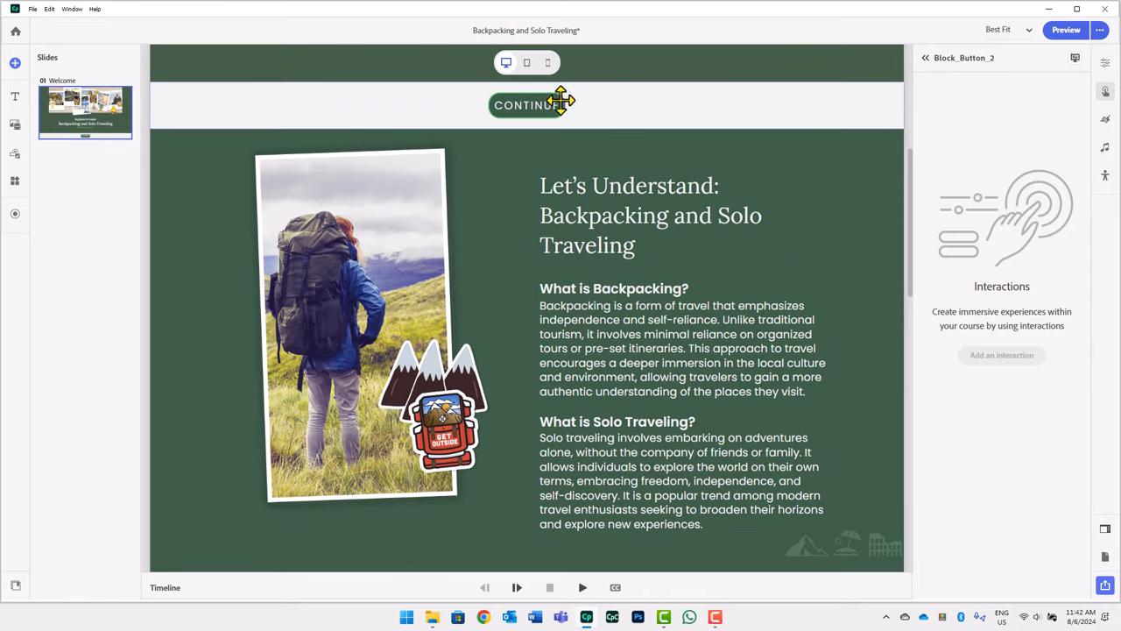
Edit Button_799's Show action to also reveal Block_Button_2
left_click(526, 105)
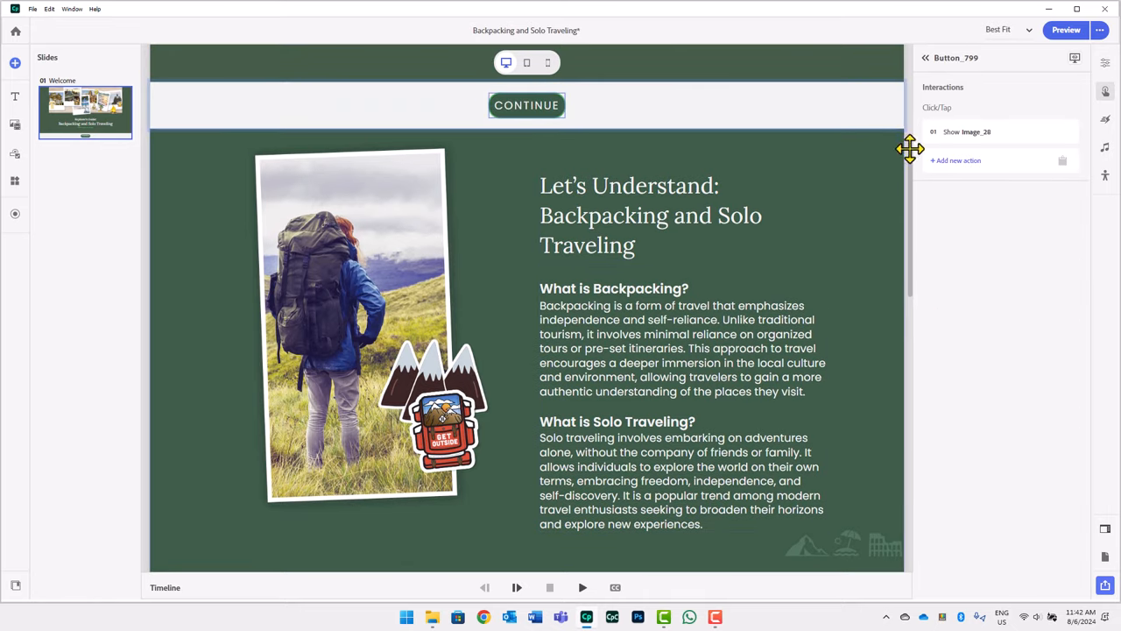
left_click(956, 160)
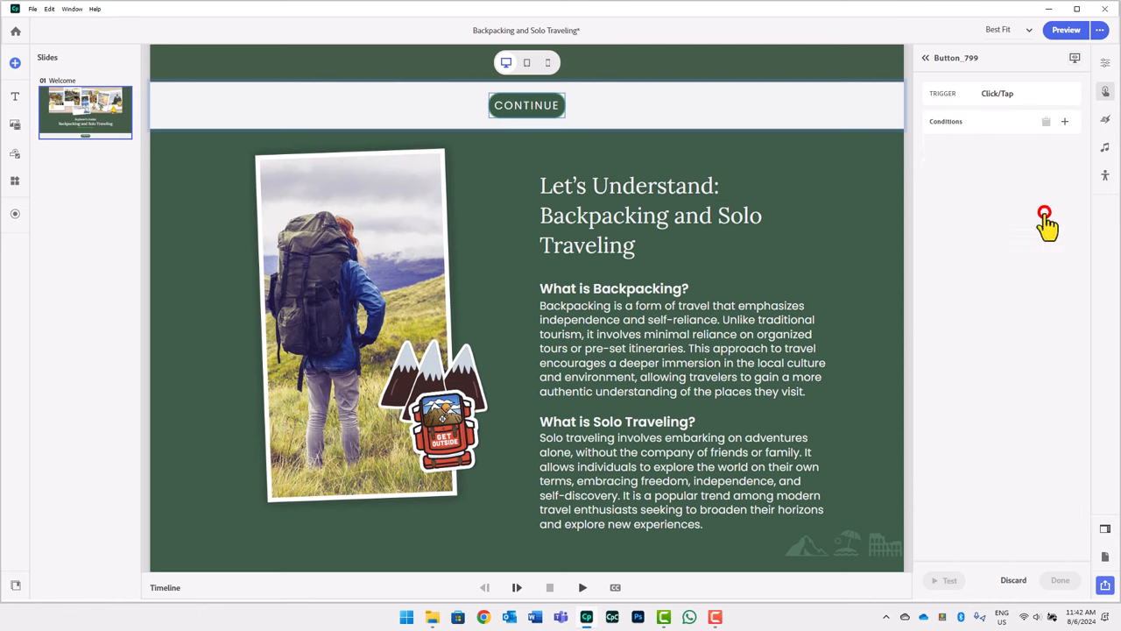
left_click(1044, 215)
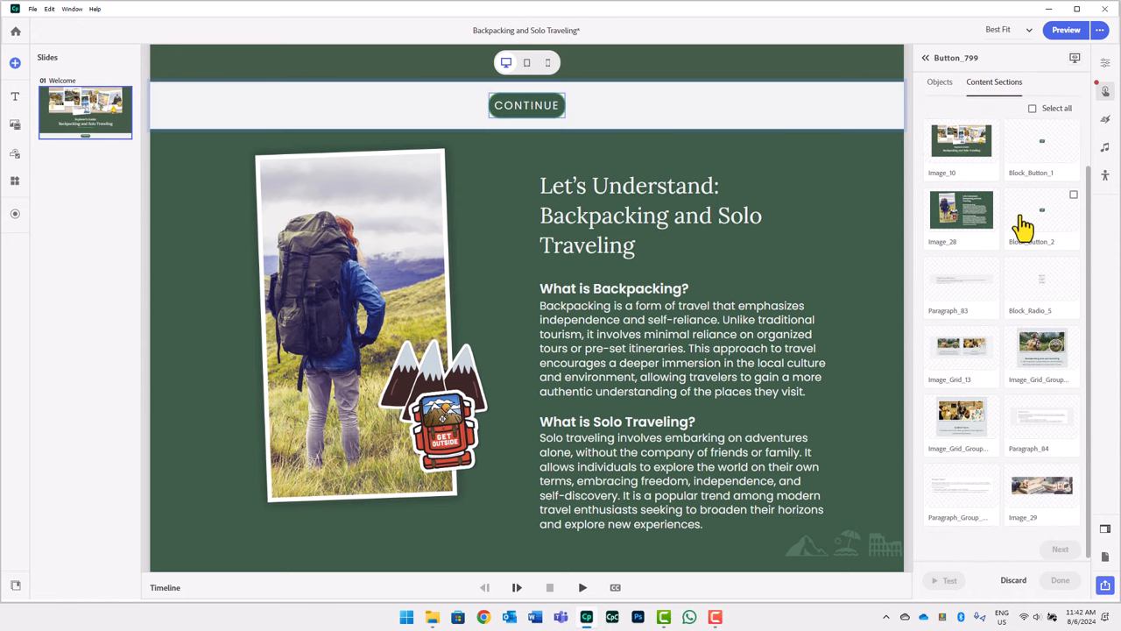
scroll("down", 3)
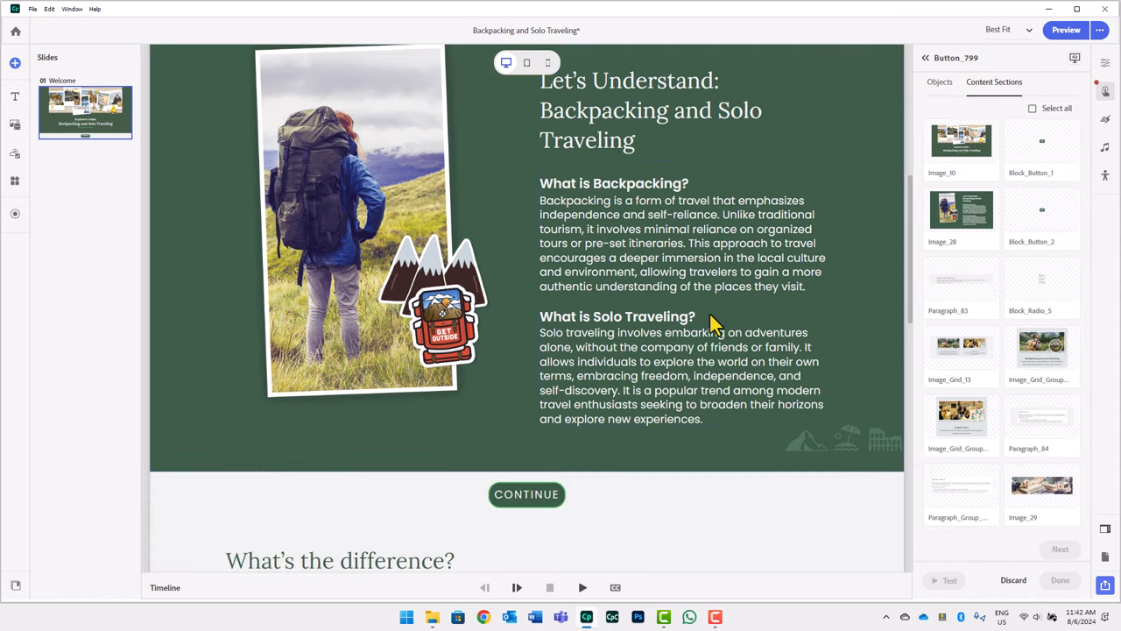
left_click(1041, 217)
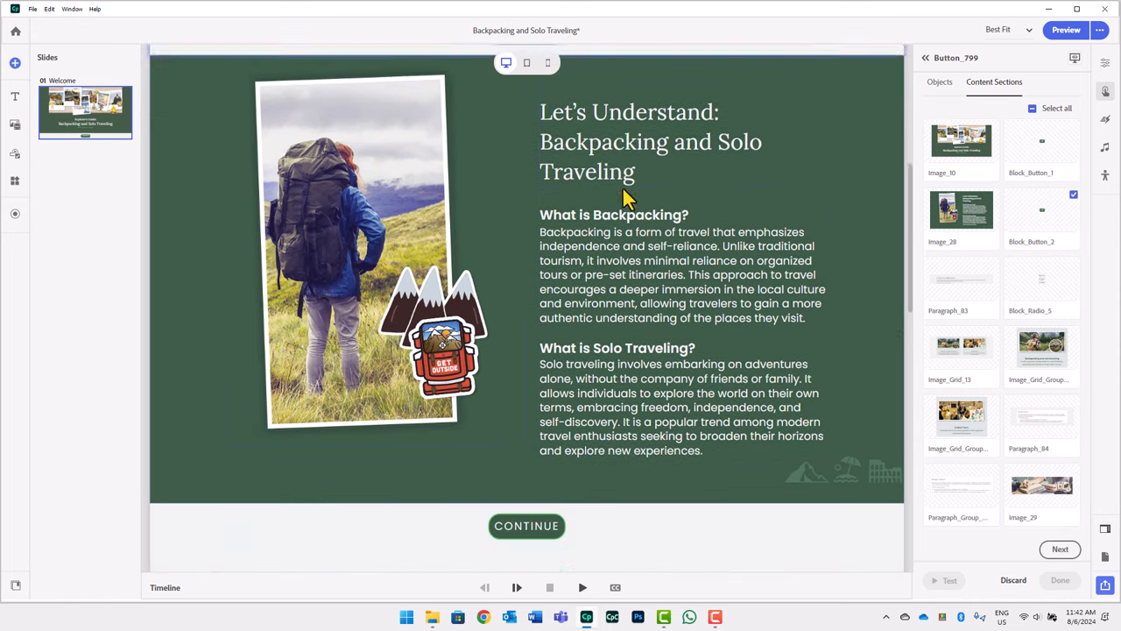
scroll("down", 3)
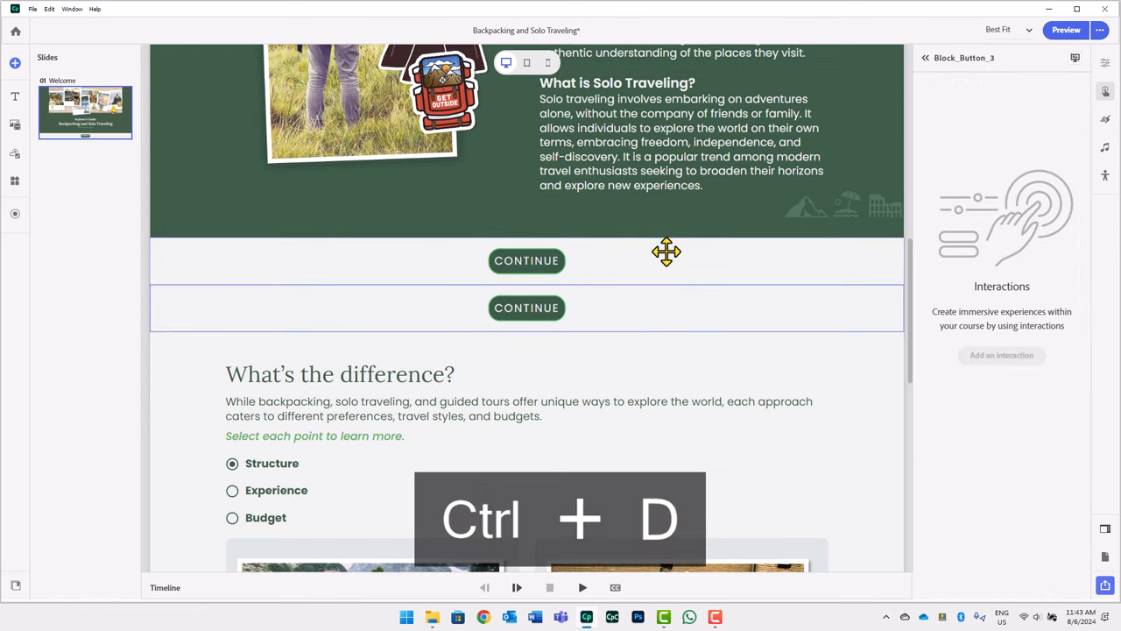
Edit Button_802's Show action to reveal Paragraph_83, Block_Radio_5 and Block_Button_3
scroll("down", 3)
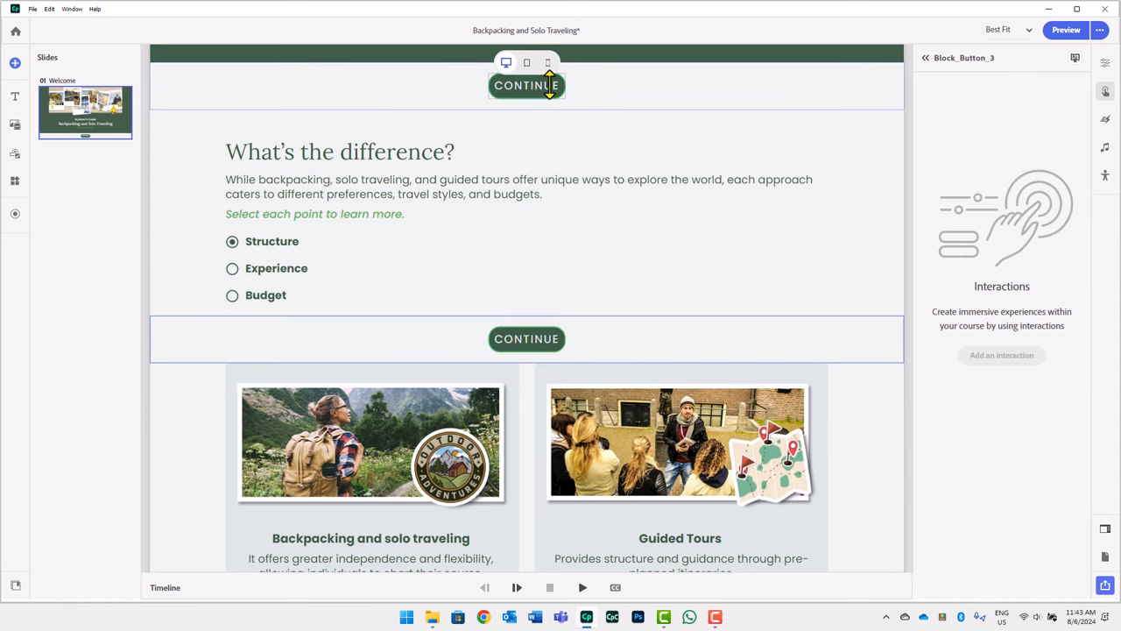
left_click(526, 85)
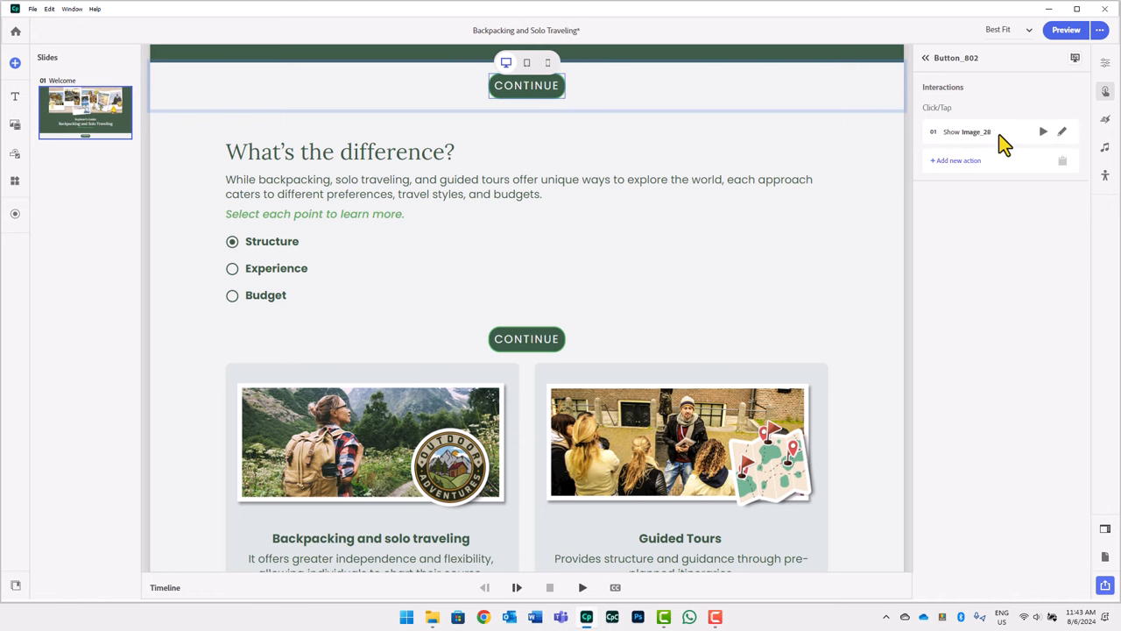
left_click(1063, 131)
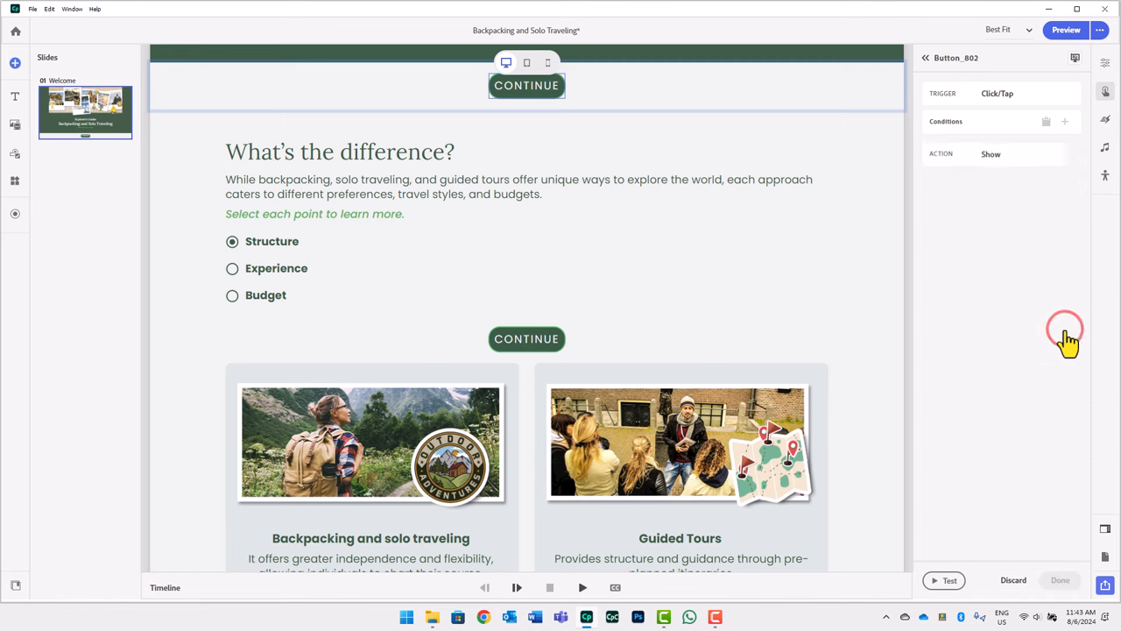
left_click(993, 198)
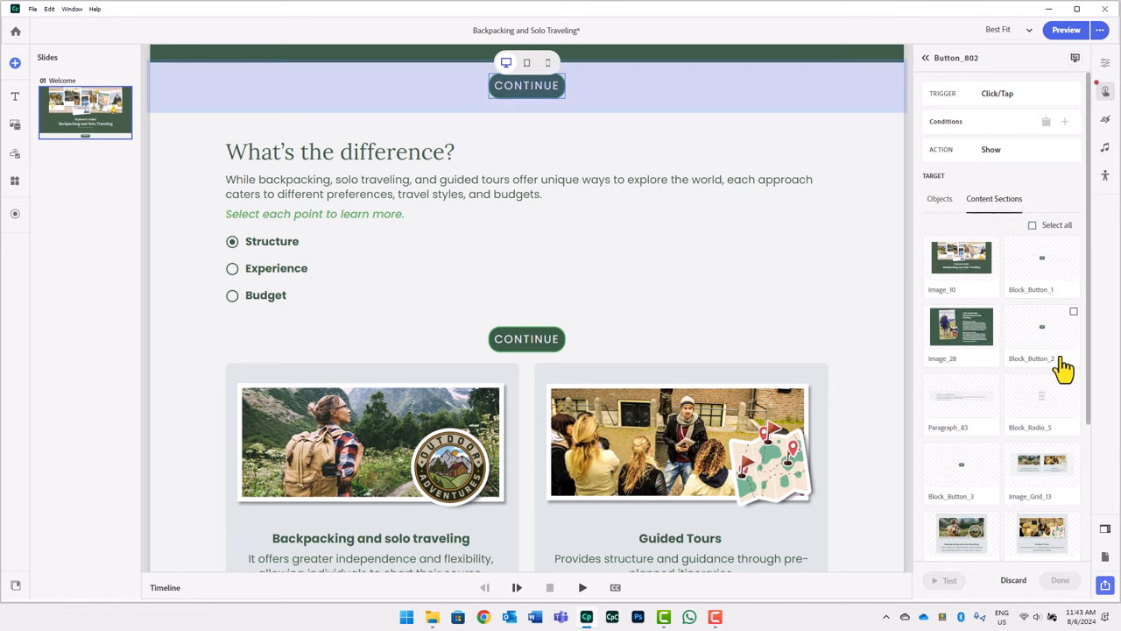
left_click(961, 399)
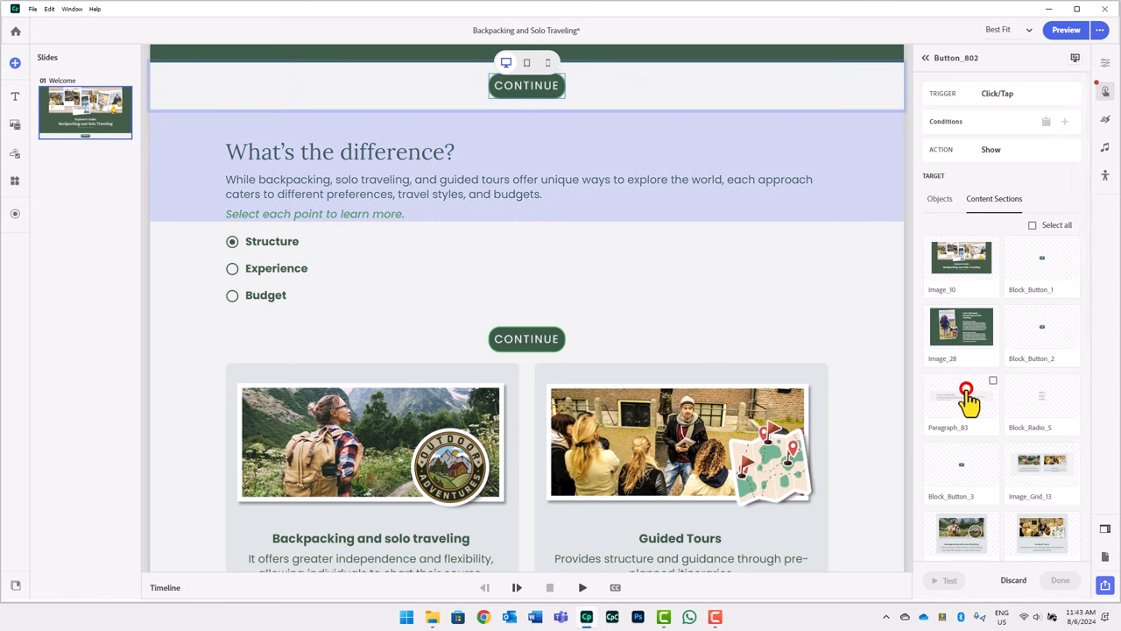
left_click(1032, 225)
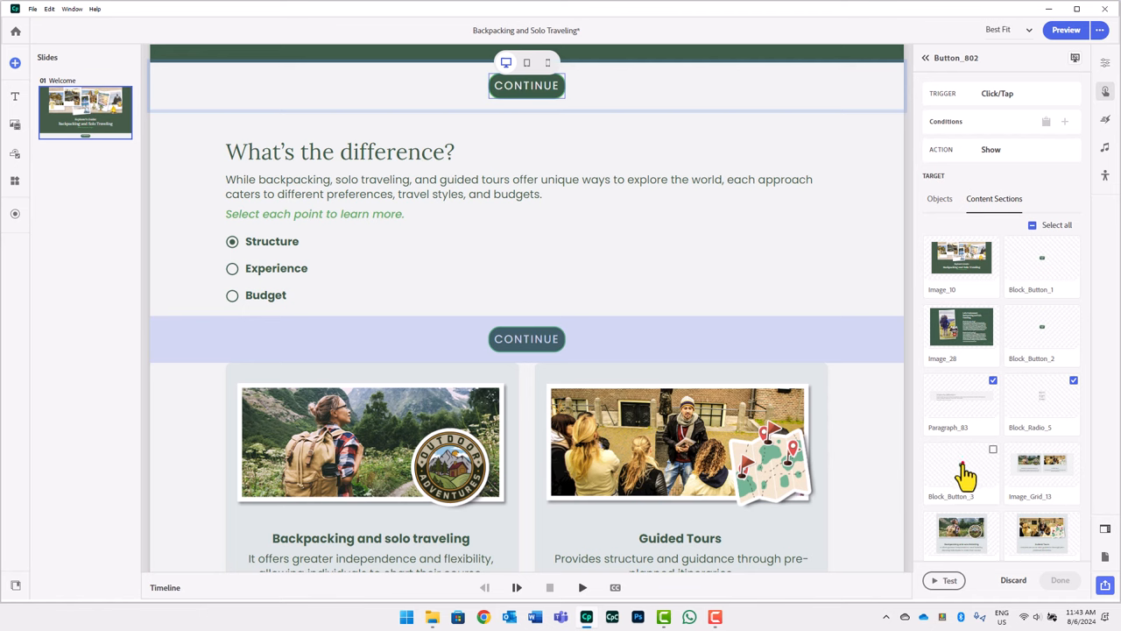
left_click(993, 449)
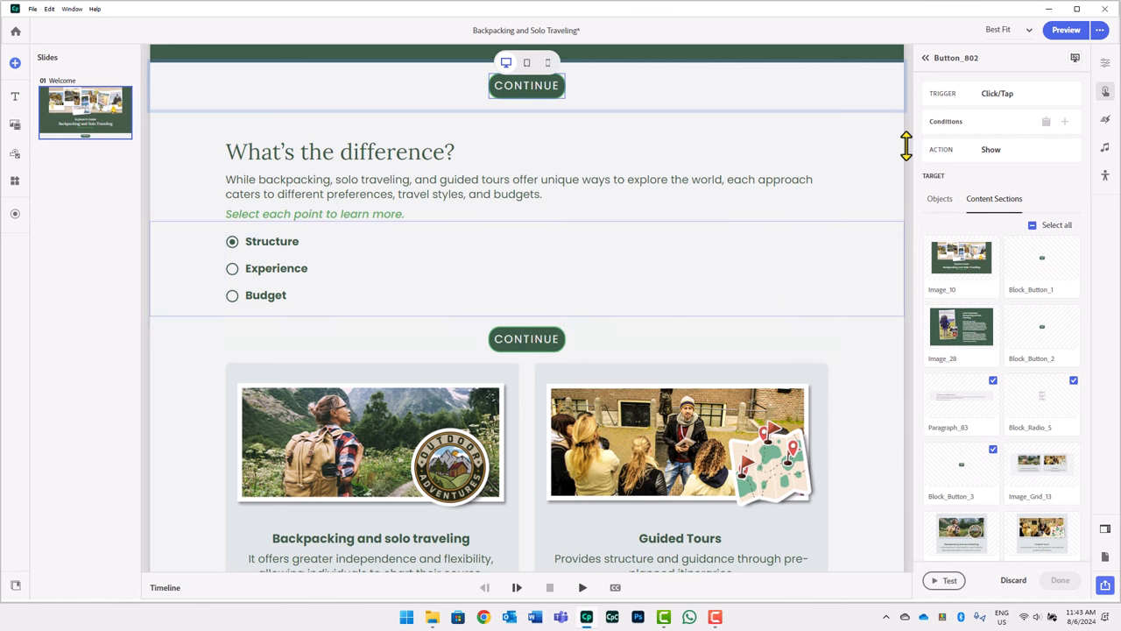
mouse_move(1066, 30)
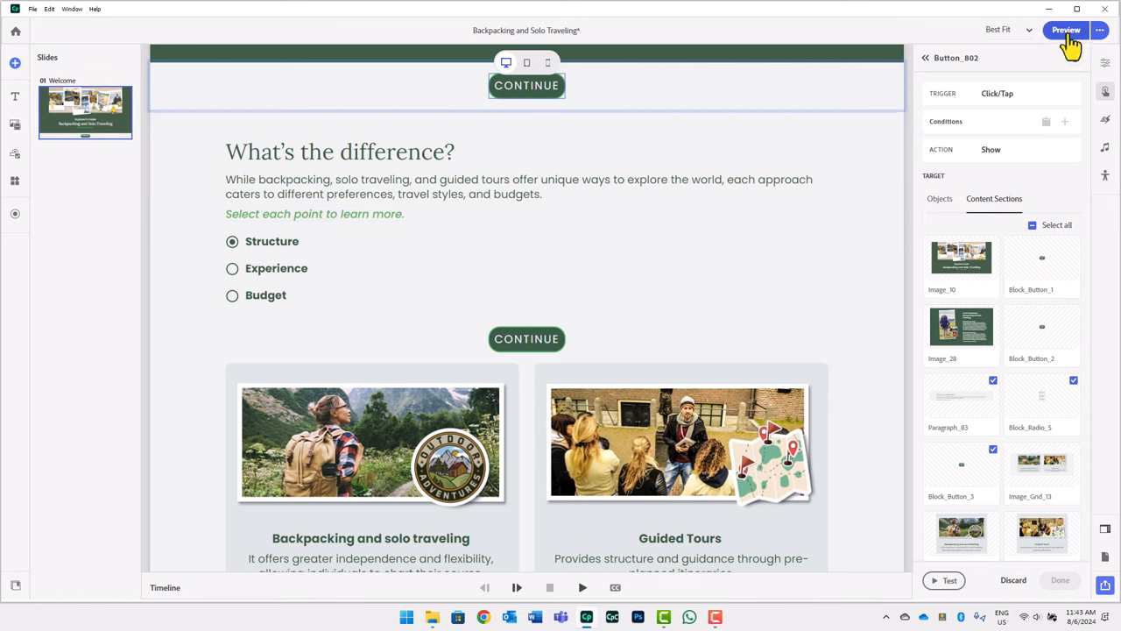
mouse_move(1066, 30)
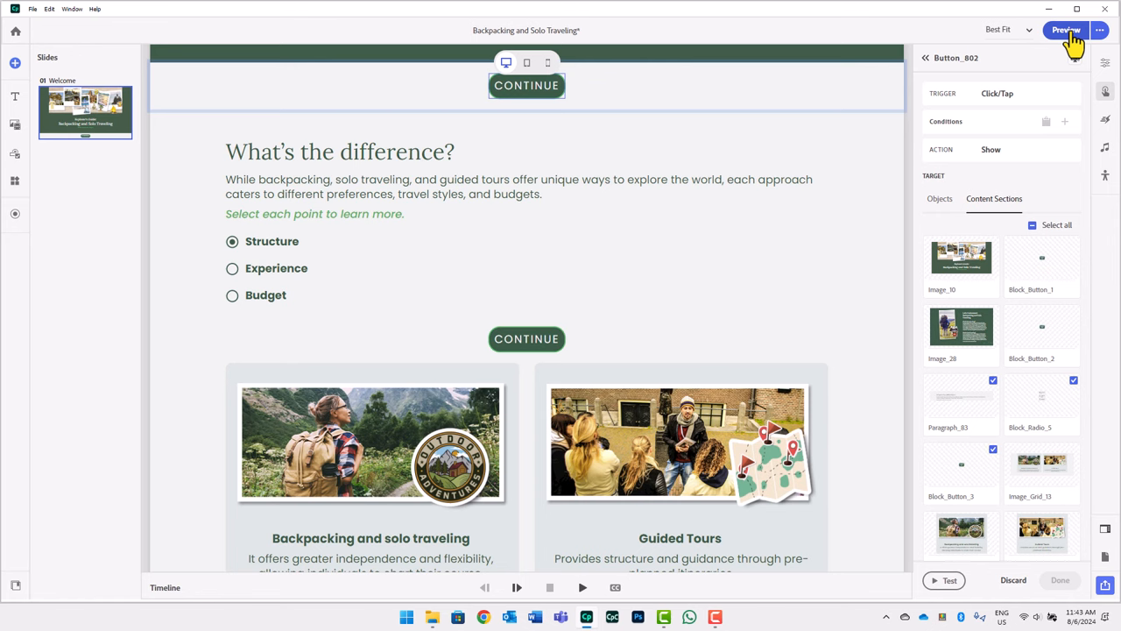
Preview the course and scroll past the Backpacking intro to a Continue button
left_click(1066, 29)
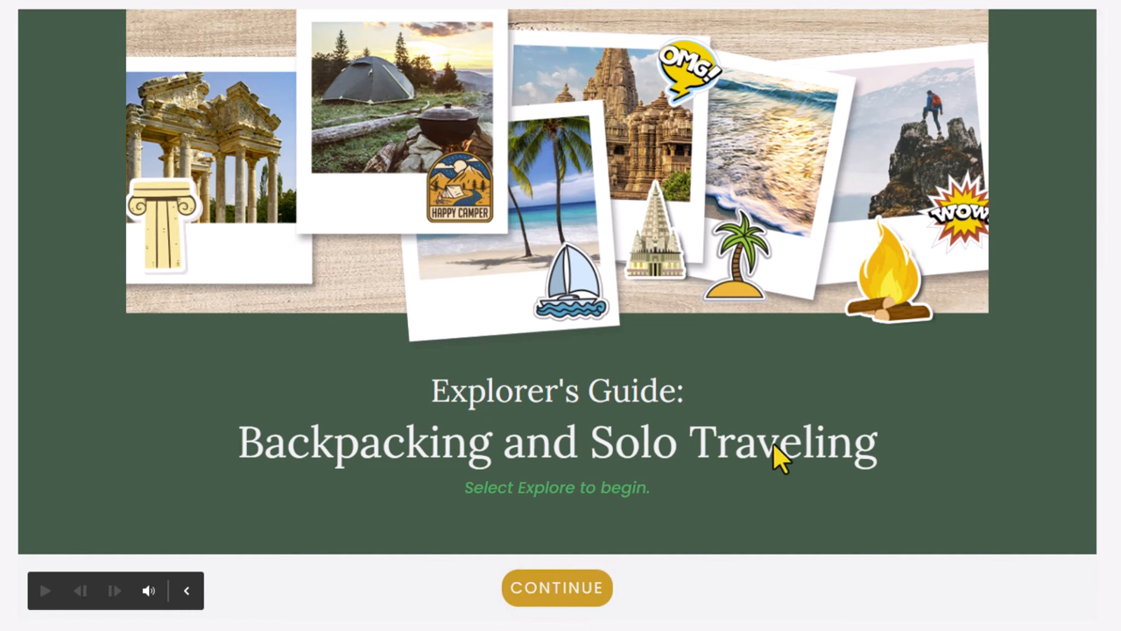
scroll("down", 3)
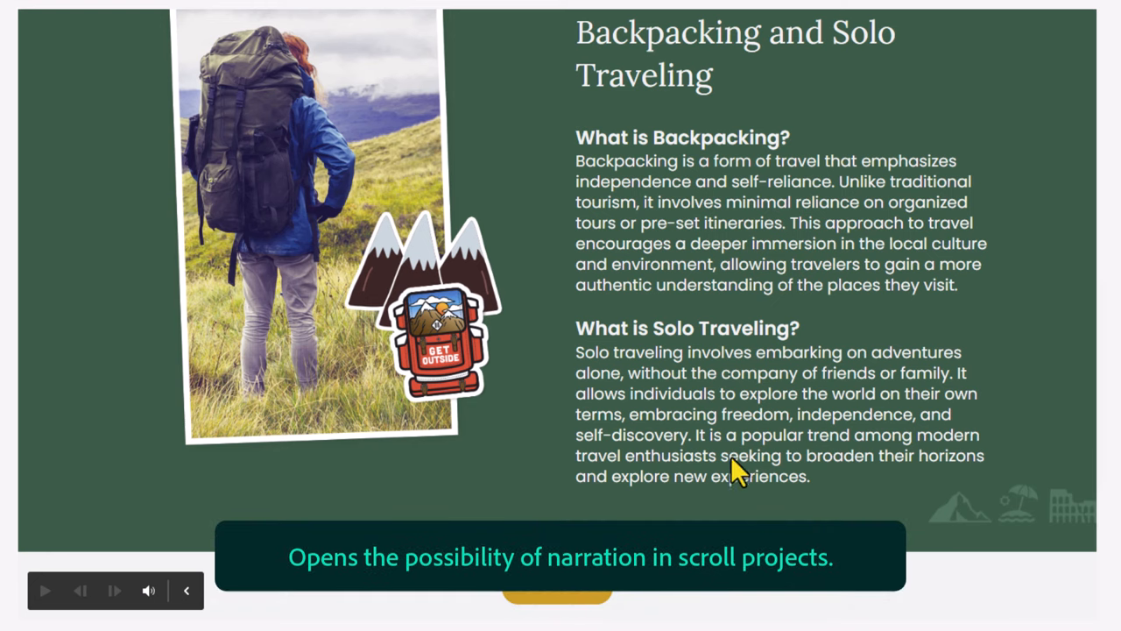
scroll("down", 3)
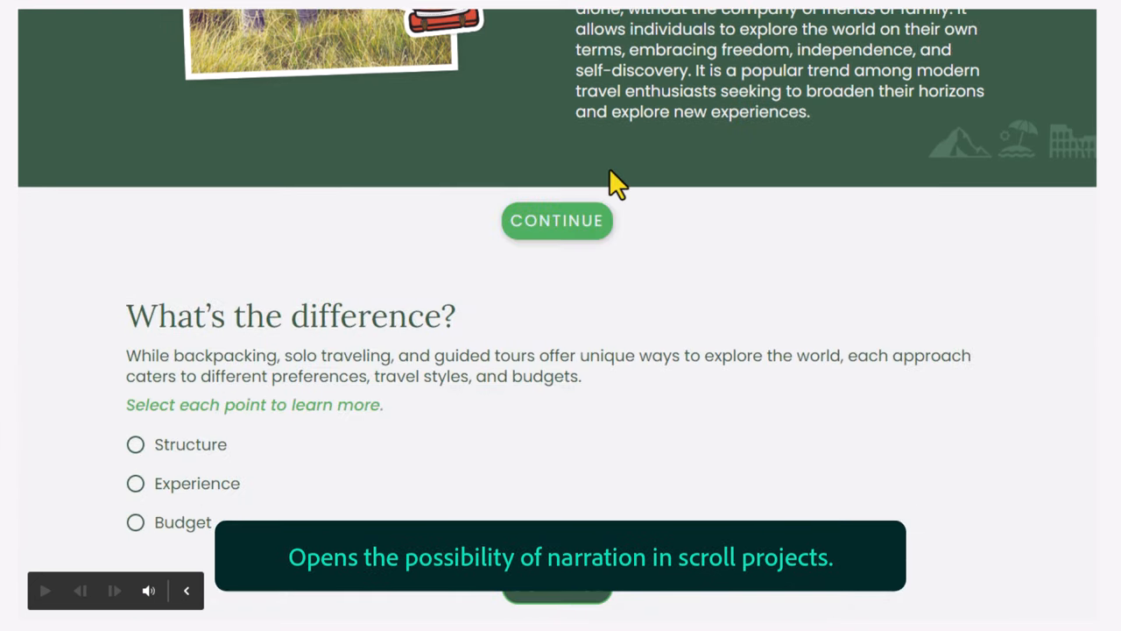